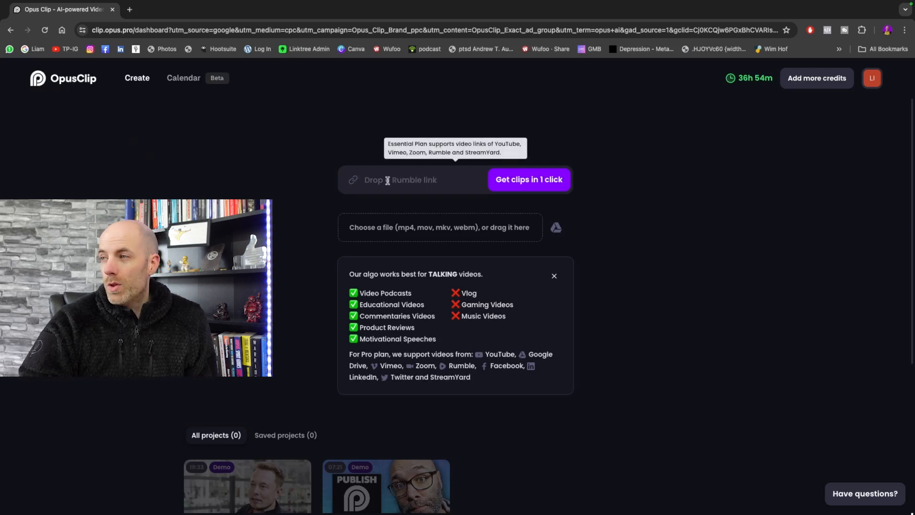
mouse_move(440, 227)
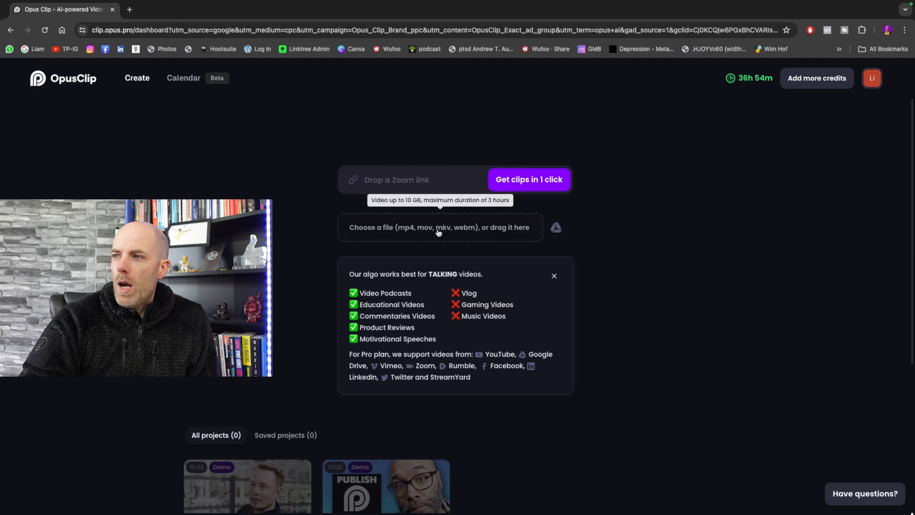
Upload 'Instagram Live side on.mp4' from the Desktop into OpusClip
click(439, 227)
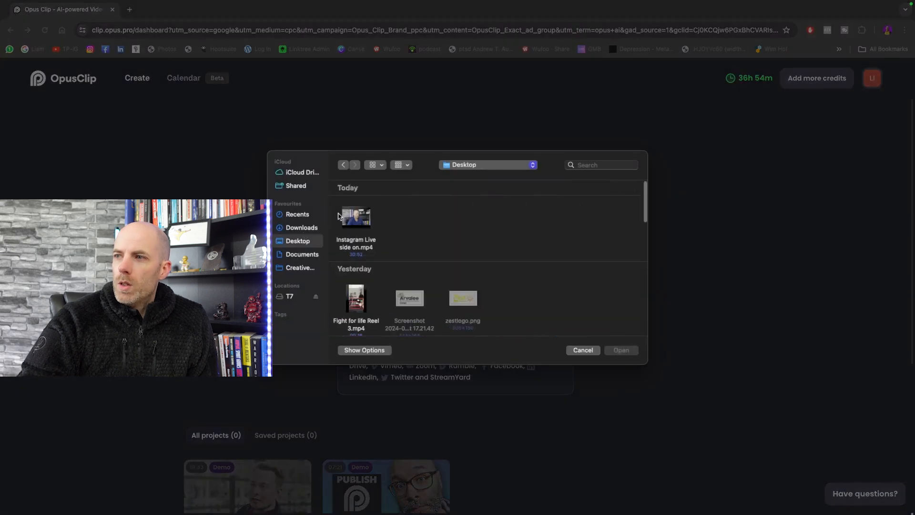
click(355, 218)
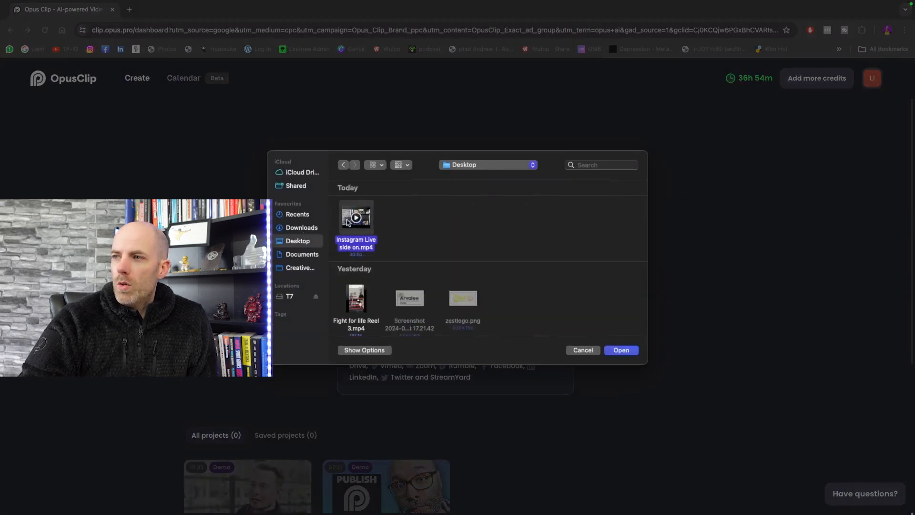
click(620, 349)
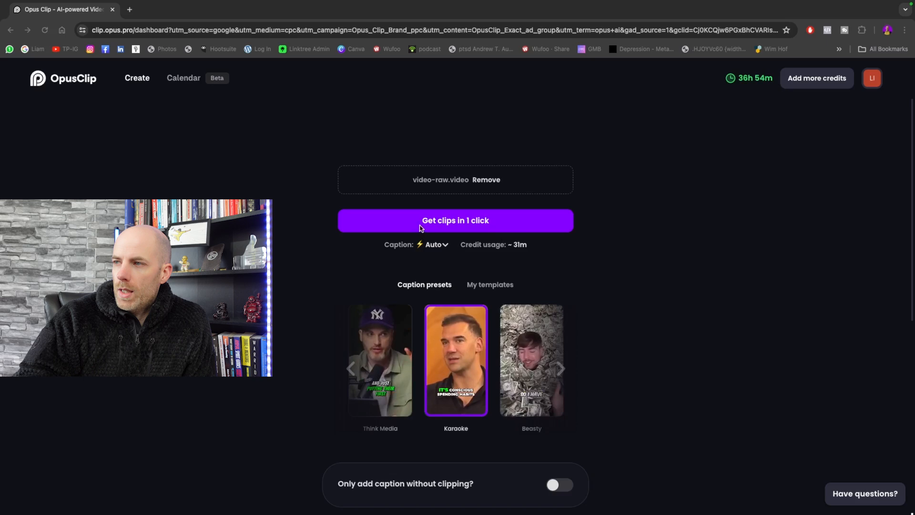
Generate clips in one click, then scroll through the scored clip list and back up
click(455, 220)
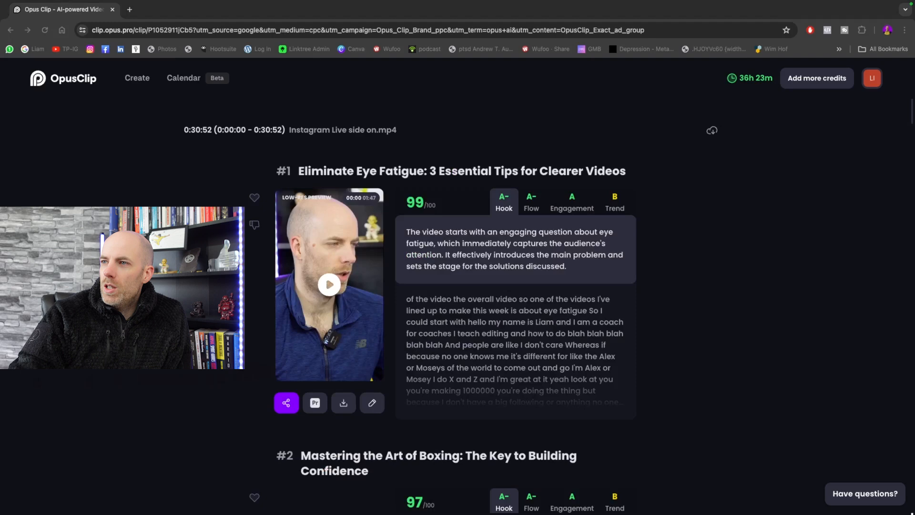
scroll(down, 3)
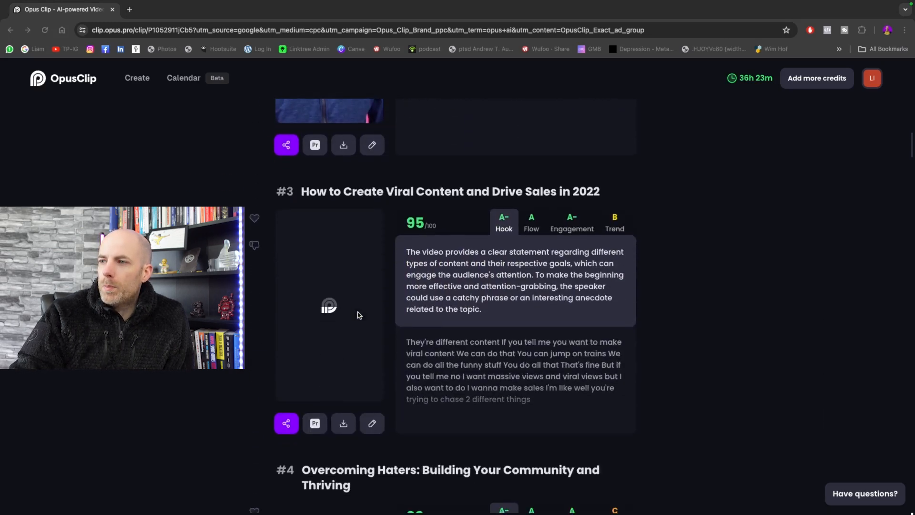
scroll(down, 3)
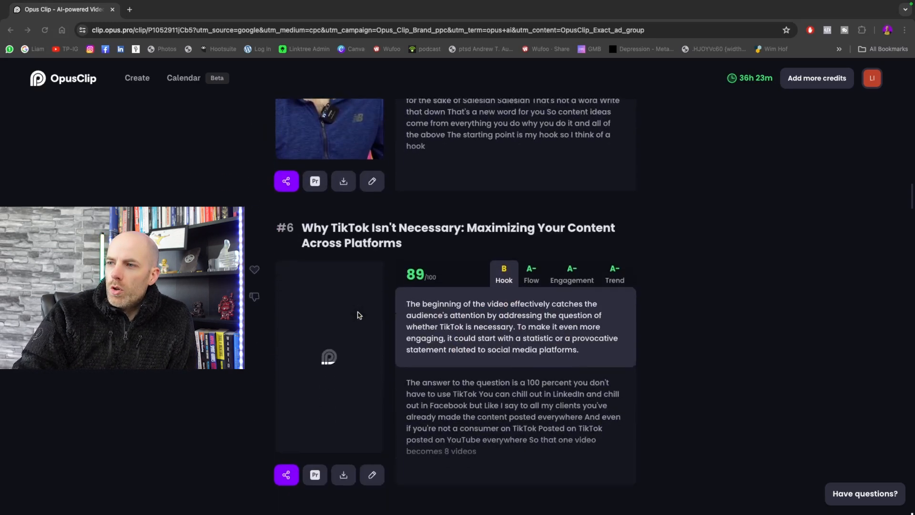
scroll(down, 3)
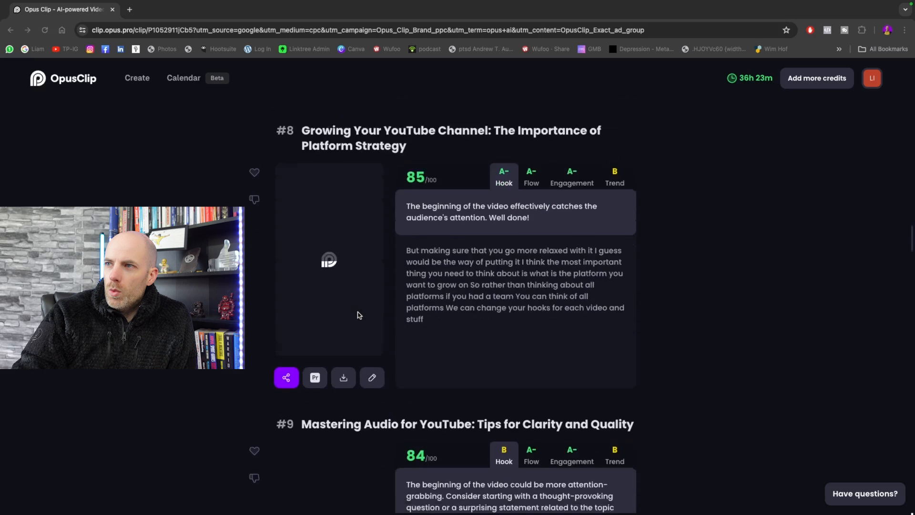
scroll(down, 3)
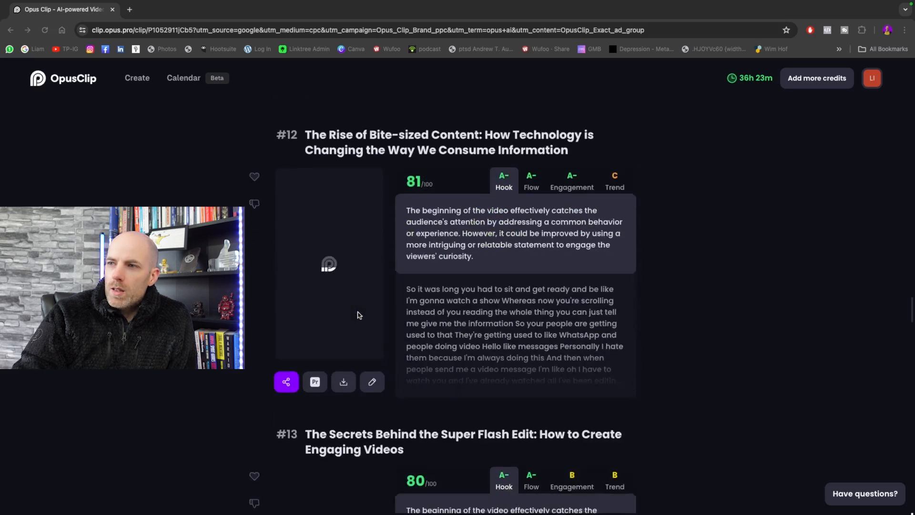
scroll(down, 3)
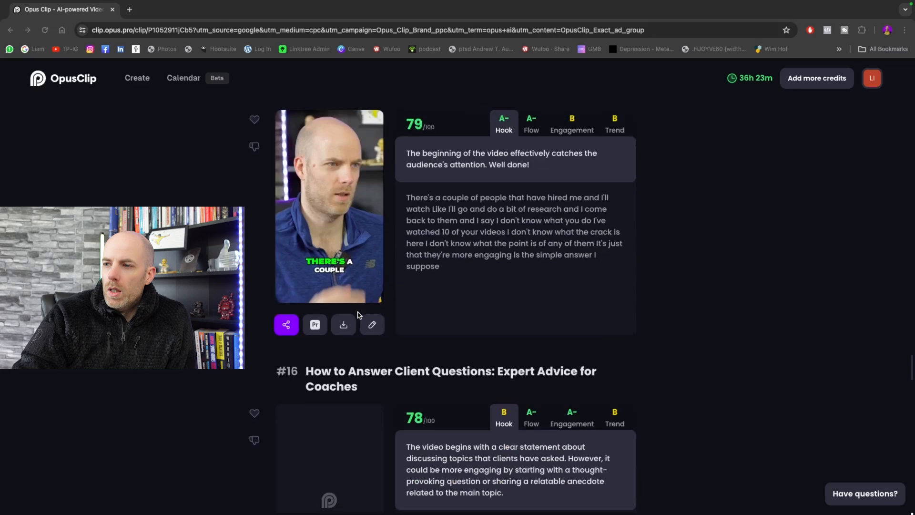
scroll(down, 3)
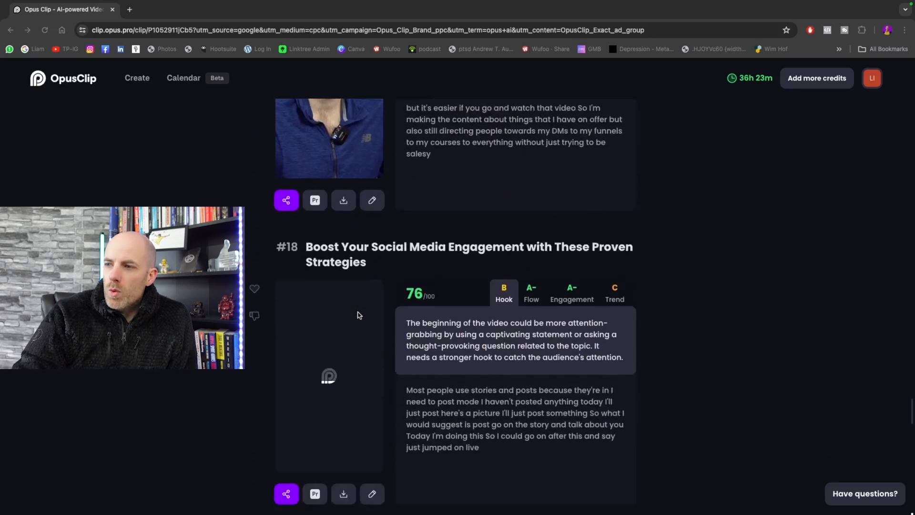
scroll(down, 3)
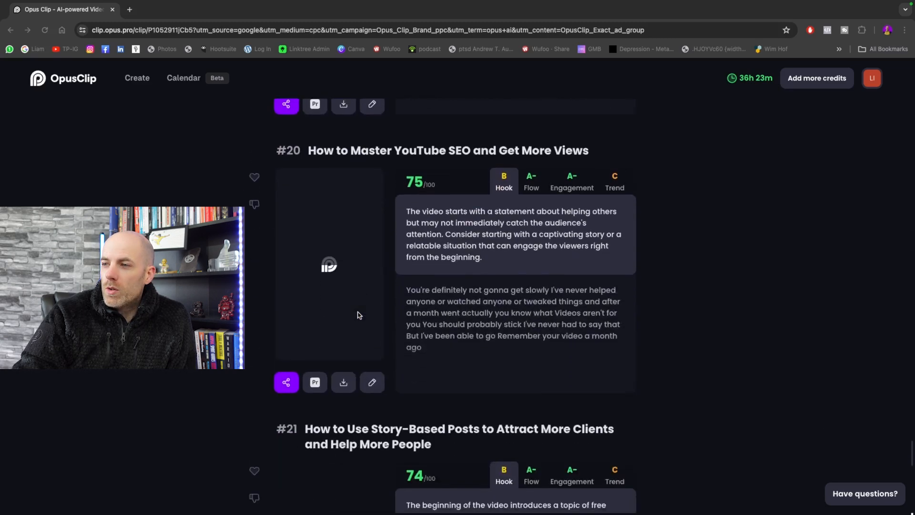
scroll(down, 3)
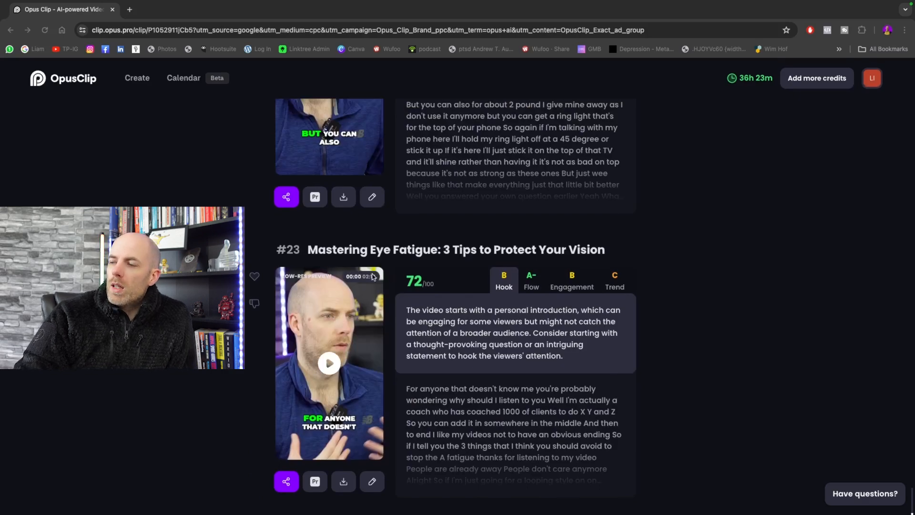
scroll(up, 3)
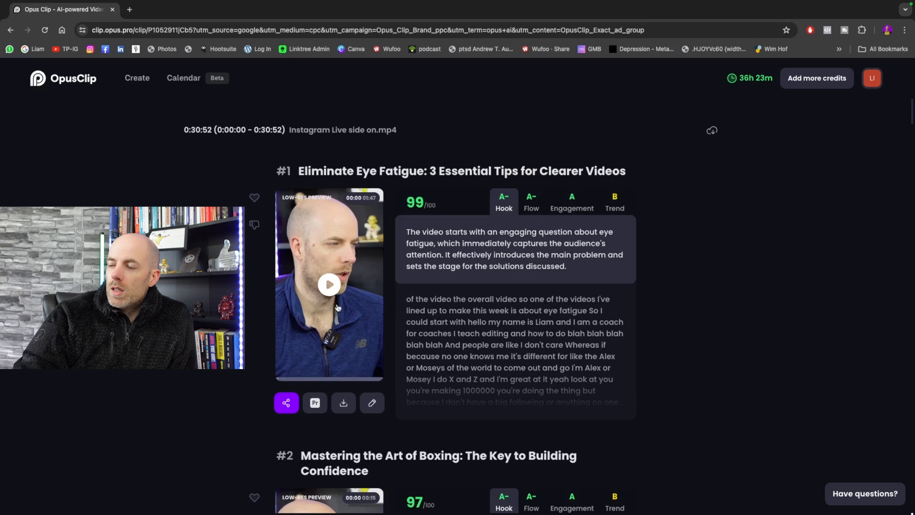
mouse_move(372, 403)
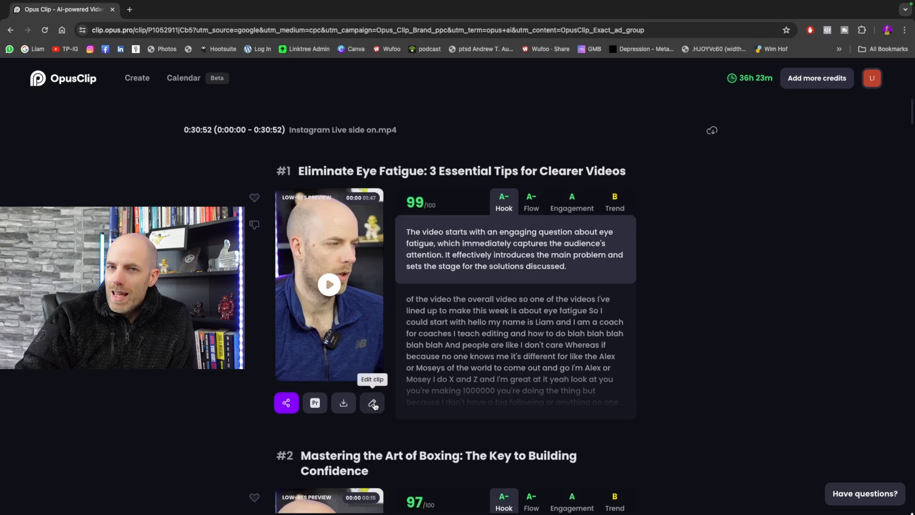
mouse_move(343, 402)
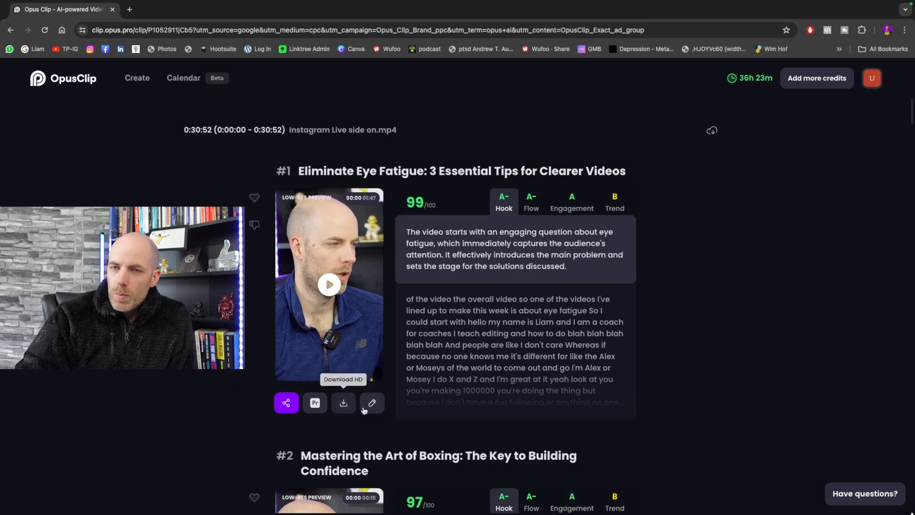
Open clip #1, the Eye Fatigue clip, in the editor
click(372, 402)
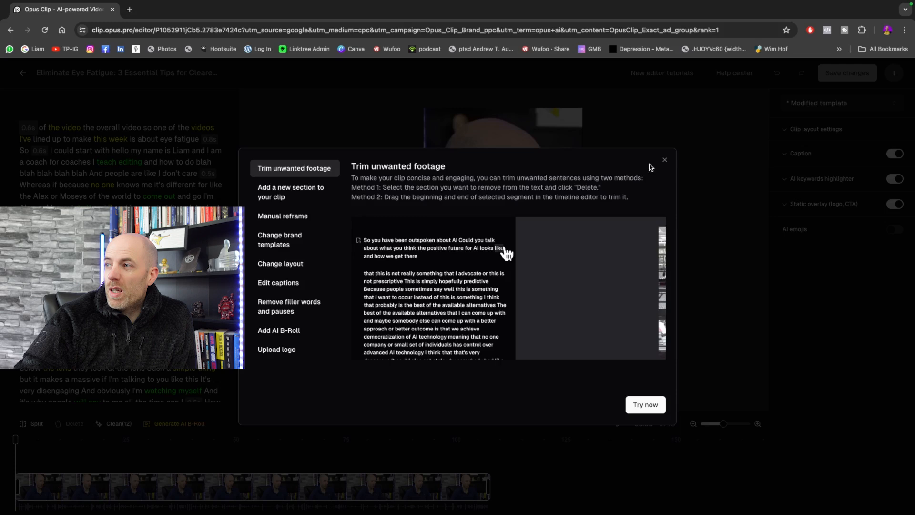
Close the feature guide and trim the opening pause to 0.1s, giving a 1:47 clip
click(664, 159)
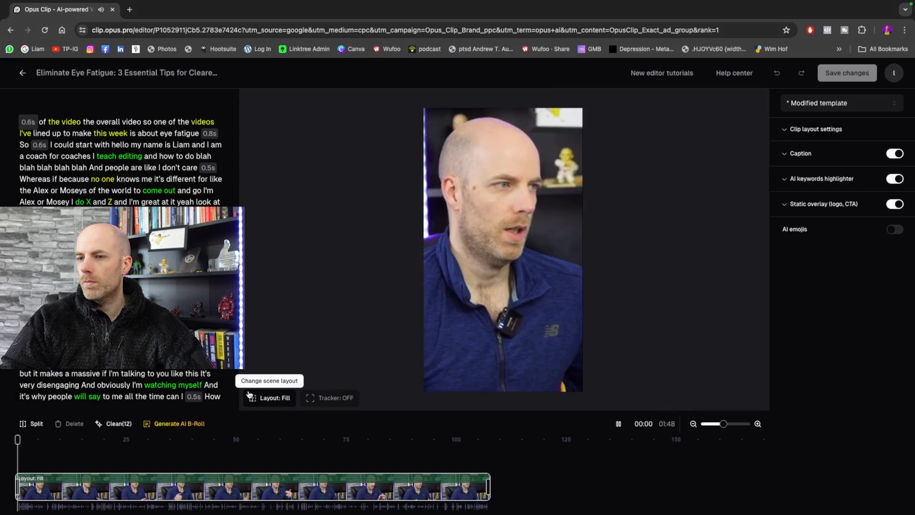
click(618, 423)
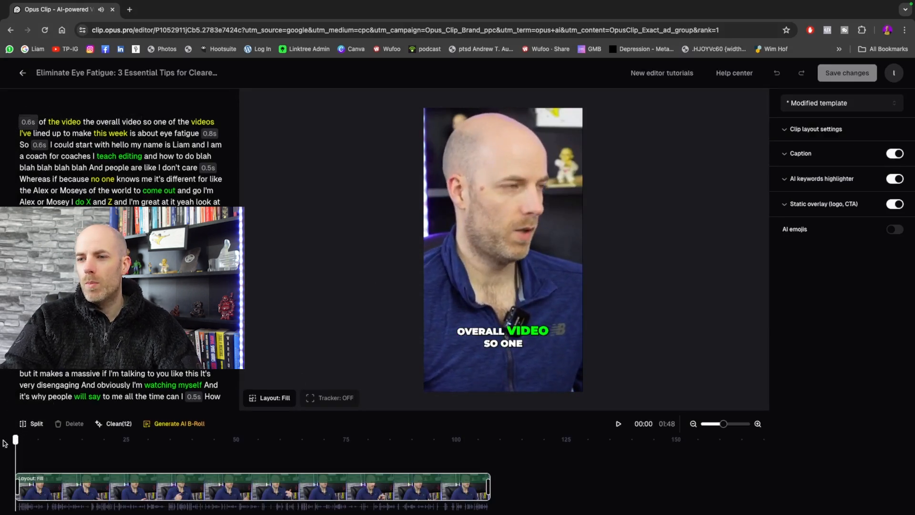
click(618, 423)
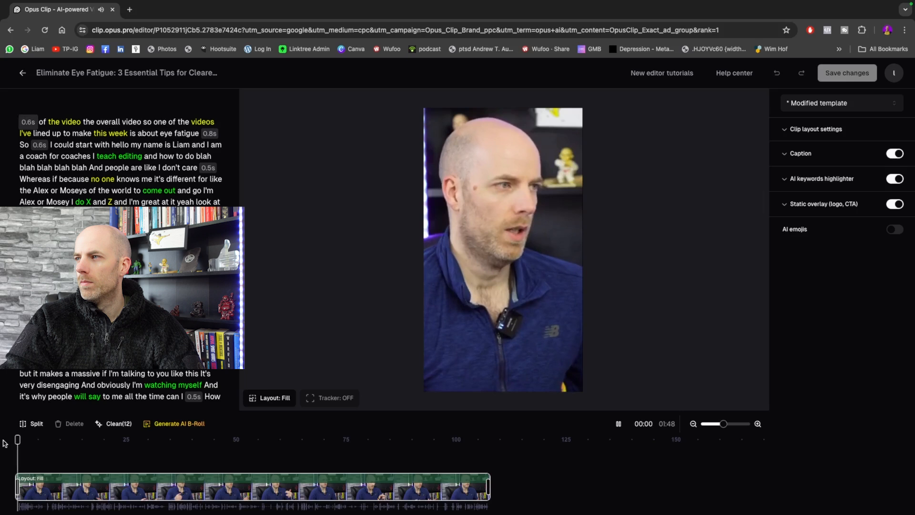
click(617, 423)
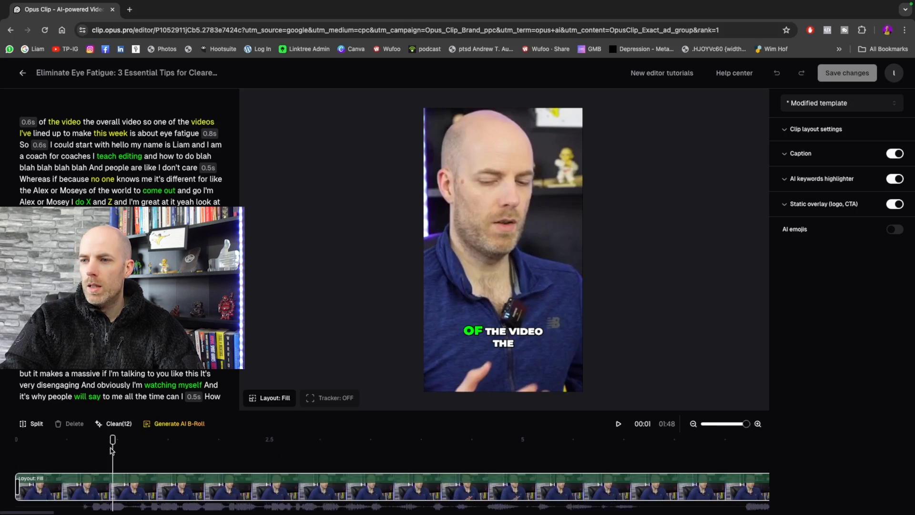
click(618, 423)
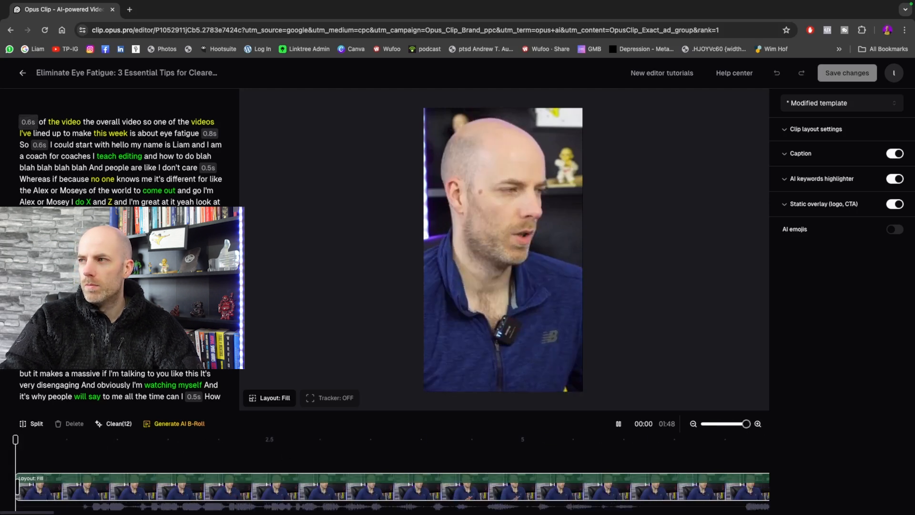
click(617, 423)
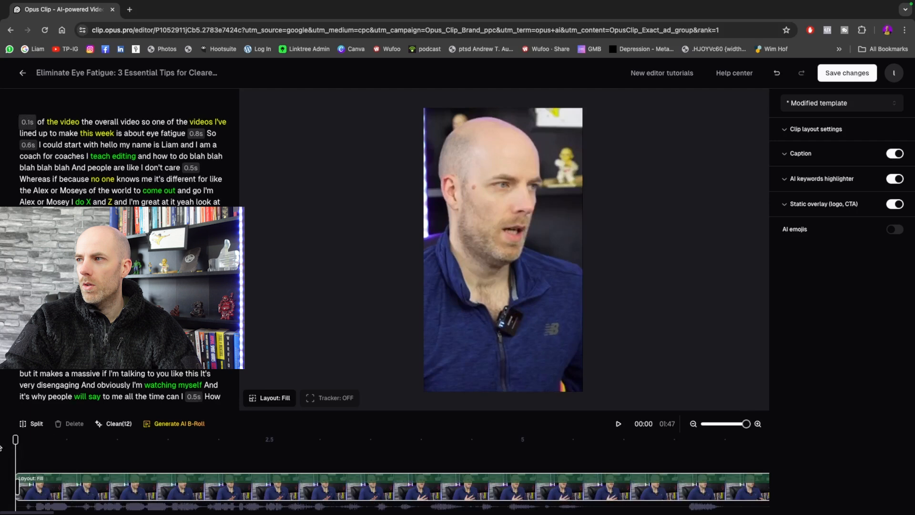
click(618, 423)
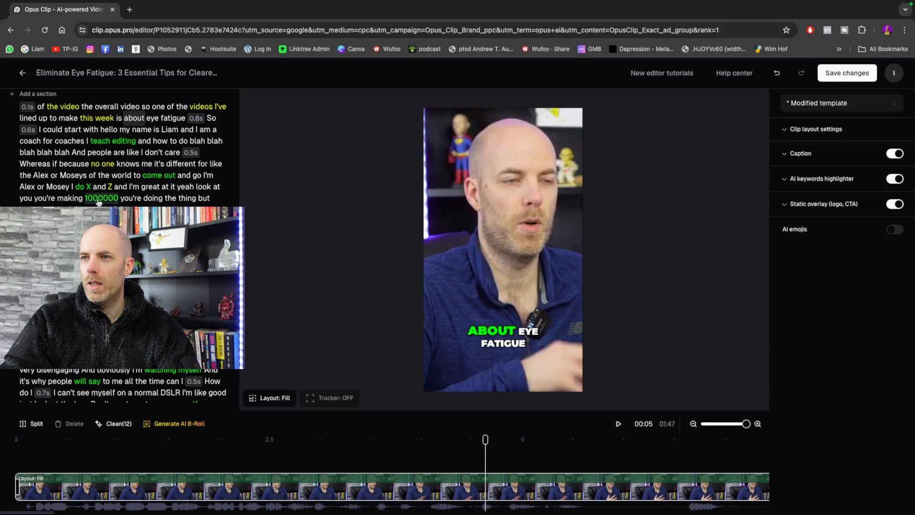
Delete 'hello my name is... and' from the transcript and replay around the cut
click(617, 423)
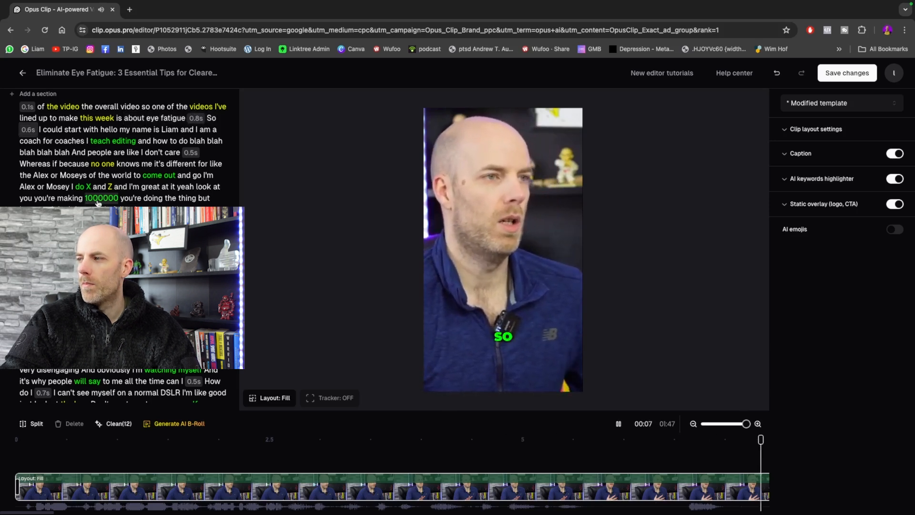
click(618, 423)
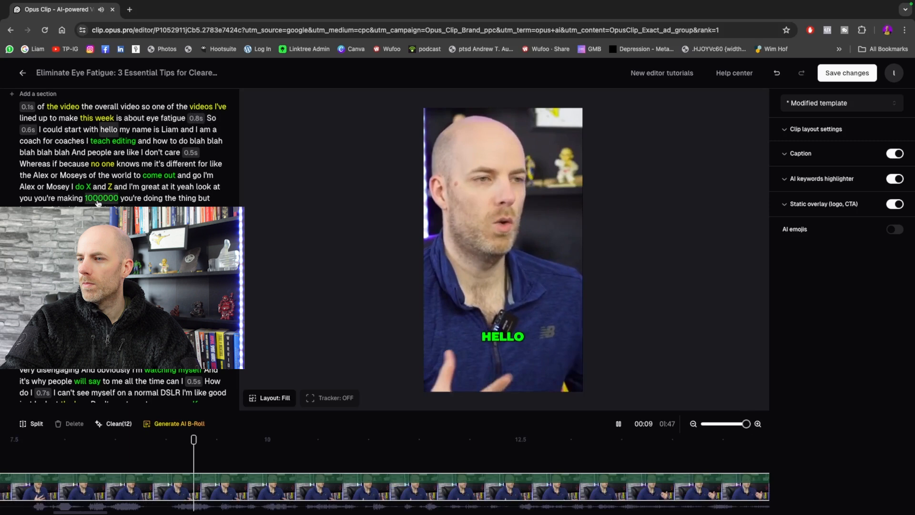
click(617, 423)
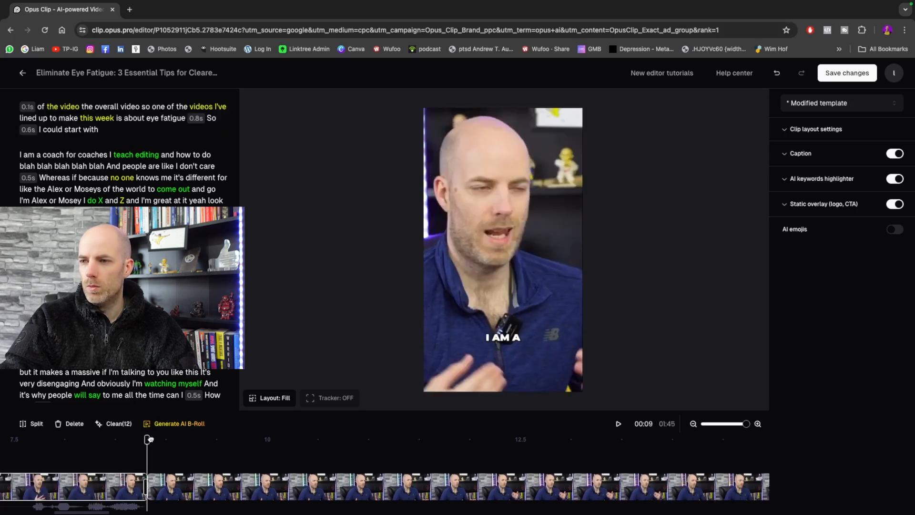
click(617, 424)
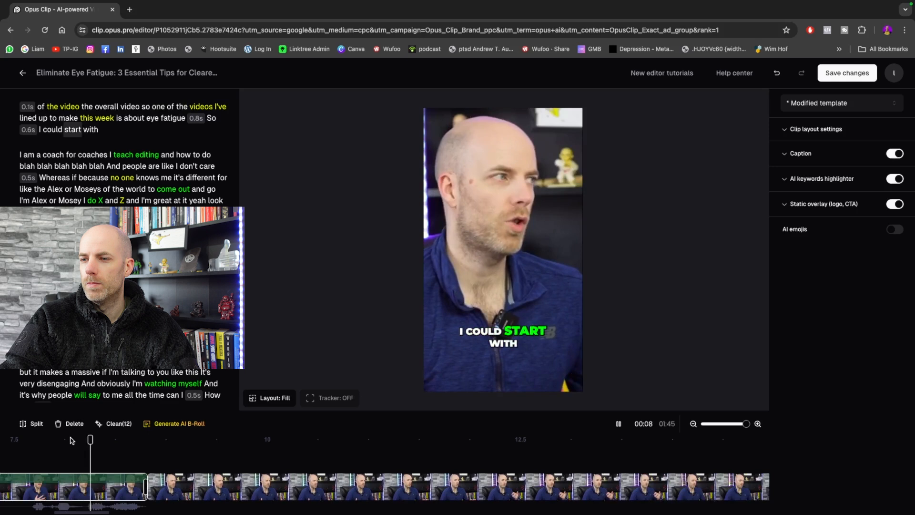
click(618, 424)
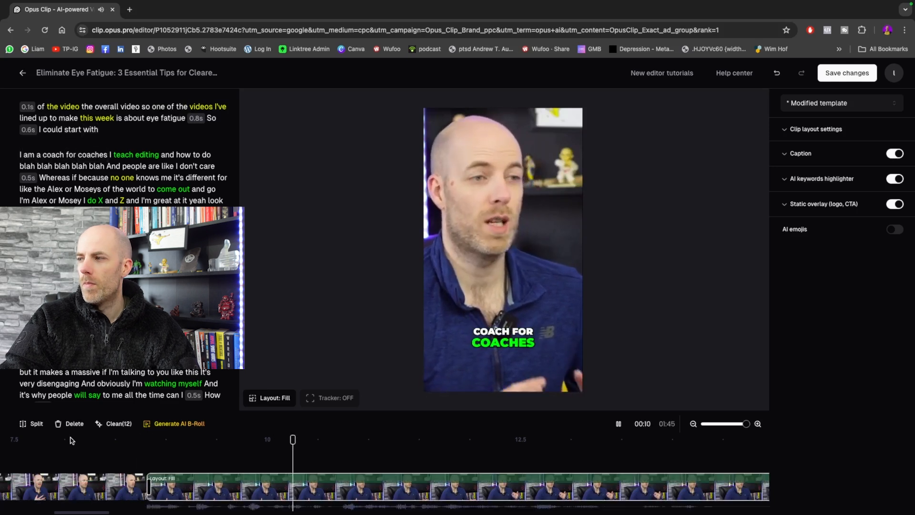
click(617, 423)
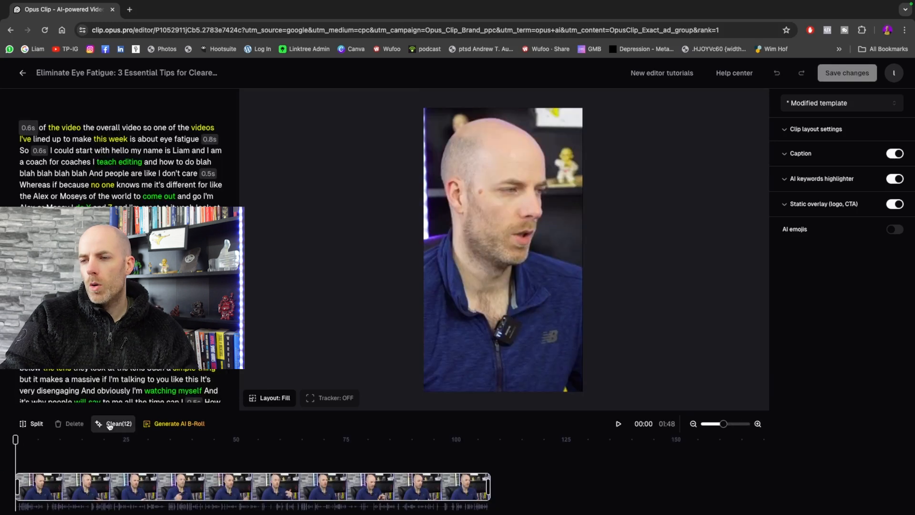
mouse_move(118, 423)
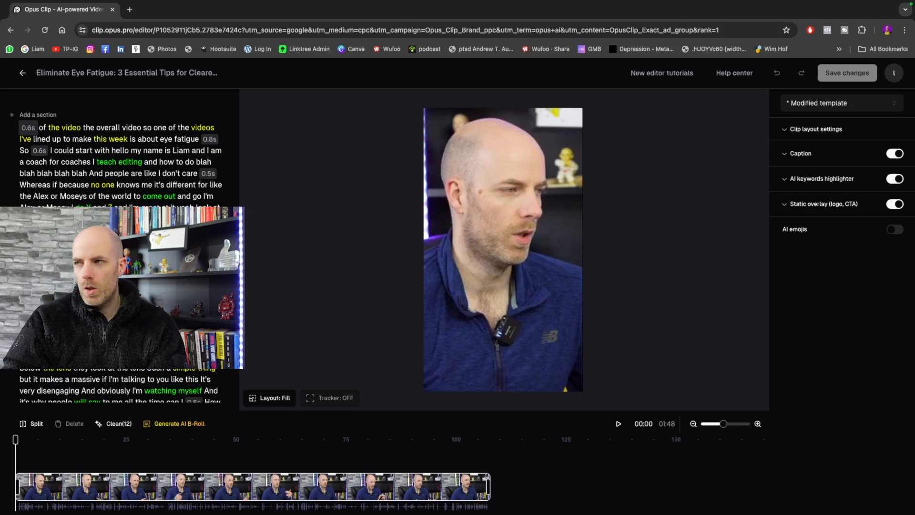
mouse_move(118, 423)
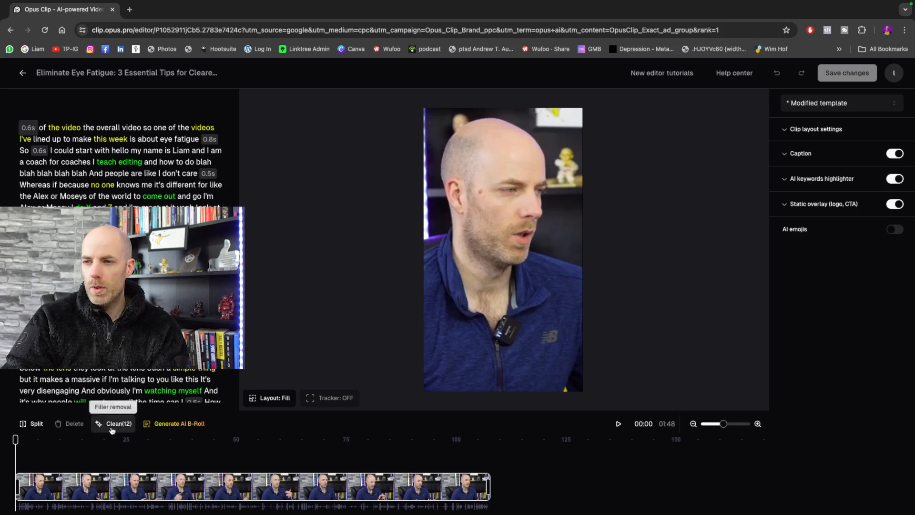
Remove all 12 pauses via Clean(12), then play the 1:39 clip
click(119, 423)
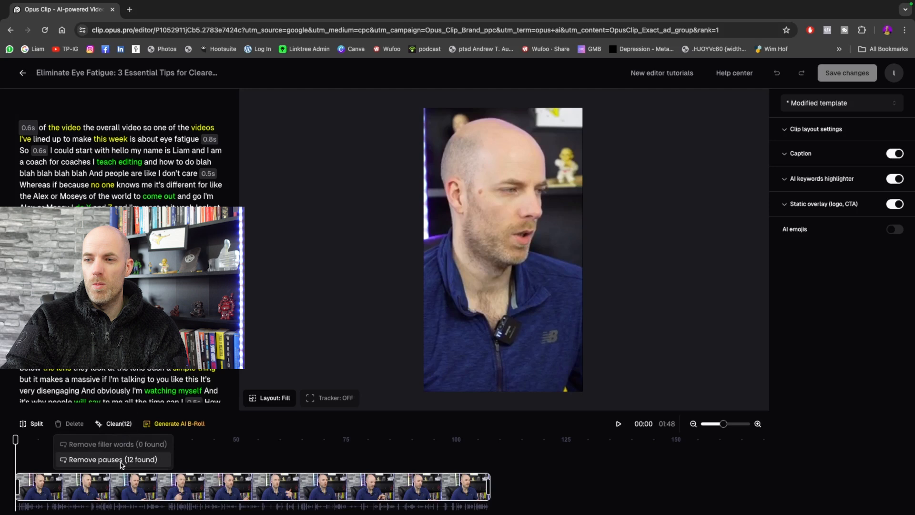
click(112, 459)
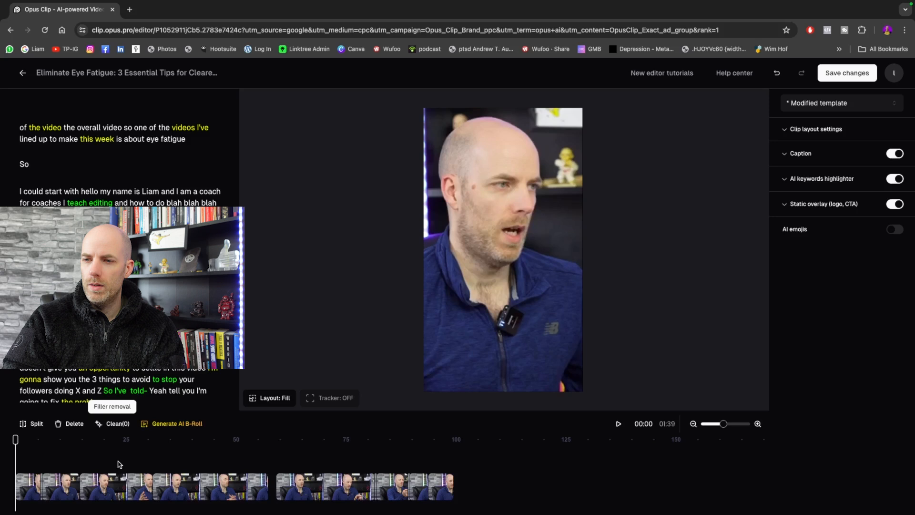
click(617, 423)
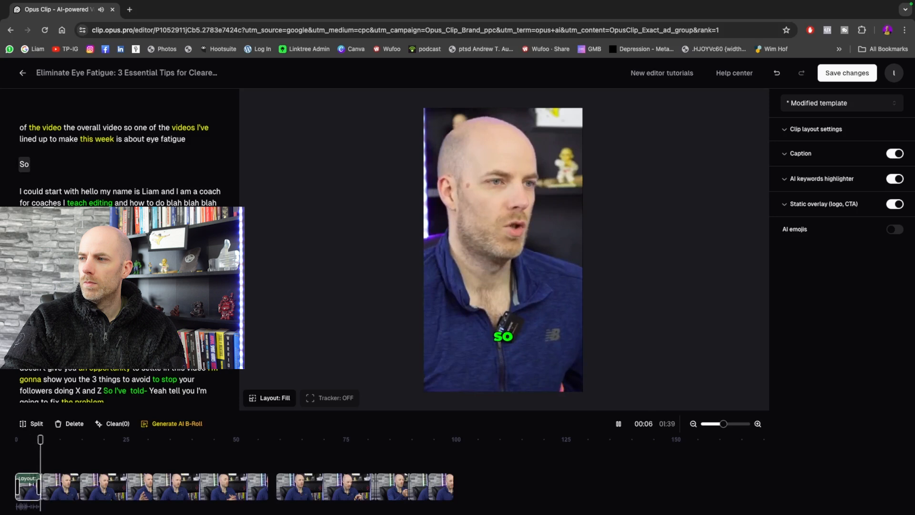
click(618, 423)
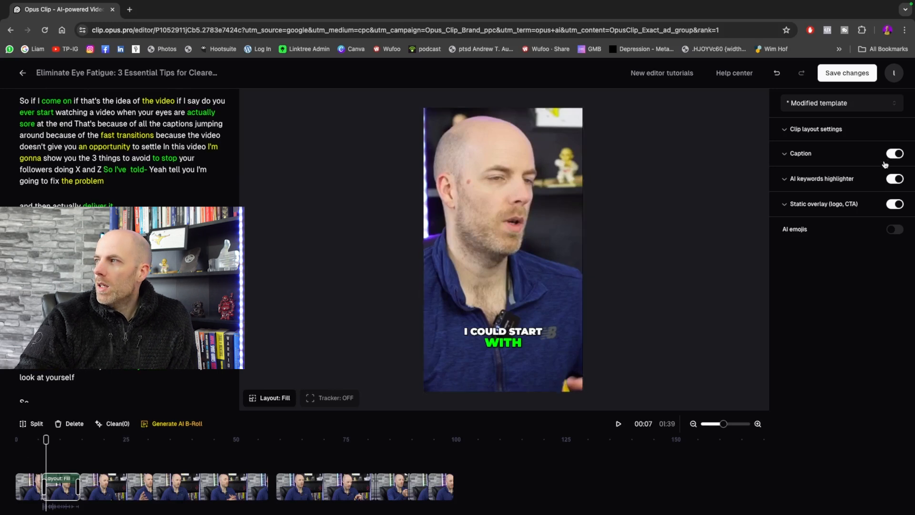
Try one caption line per page in a preview, then return to three lines
click(800, 153)
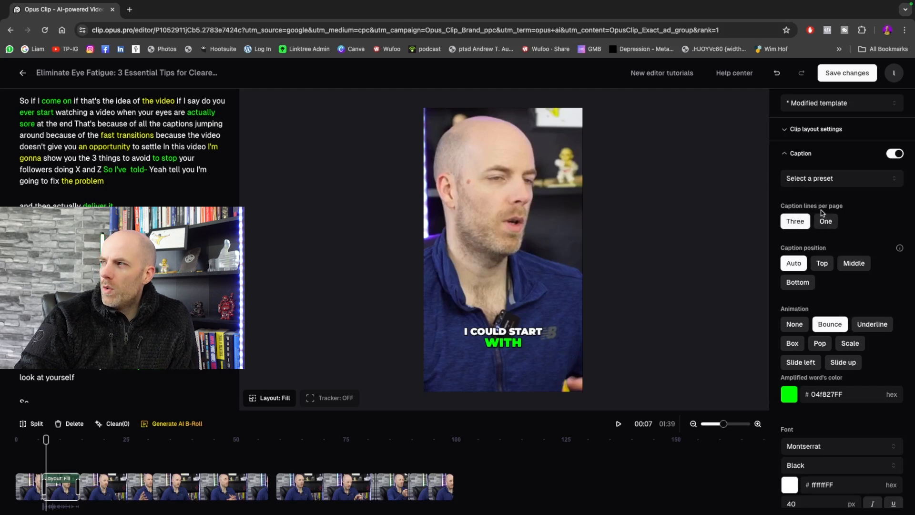
click(825, 220)
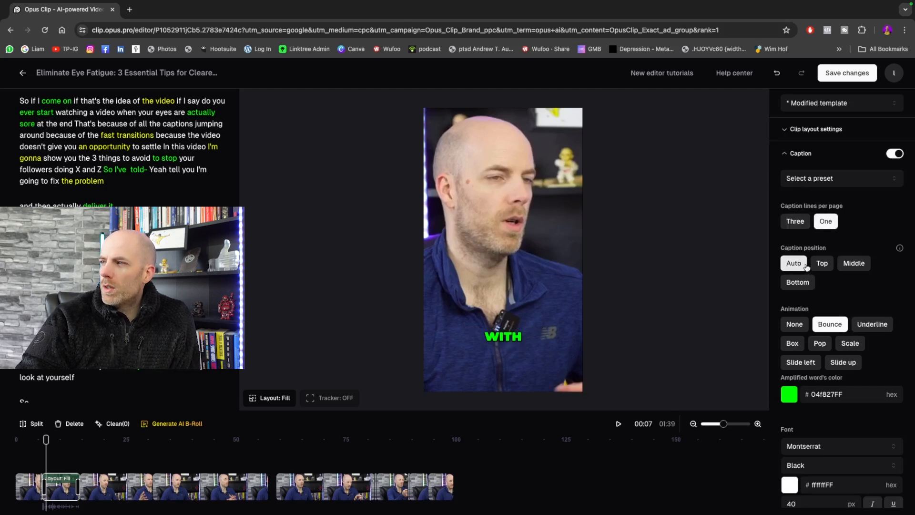
mouse_move(36, 423)
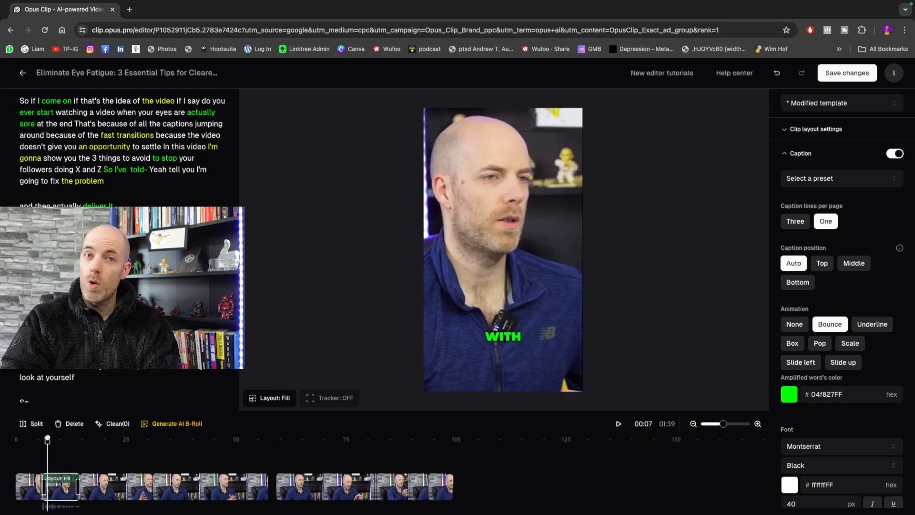
click(617, 423)
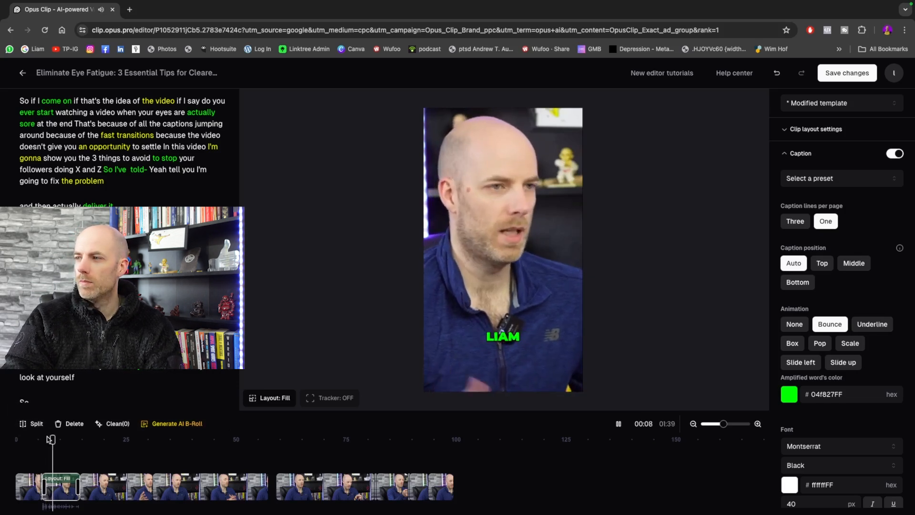
click(617, 423)
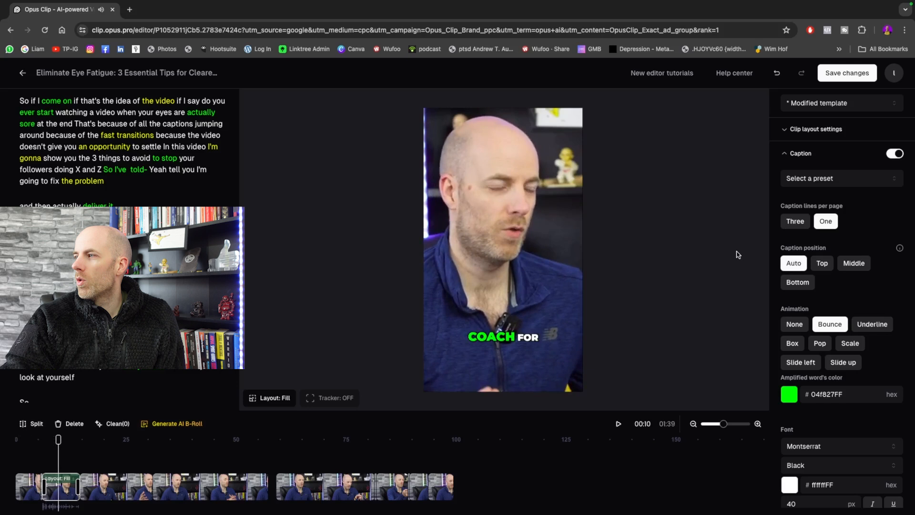
click(793, 221)
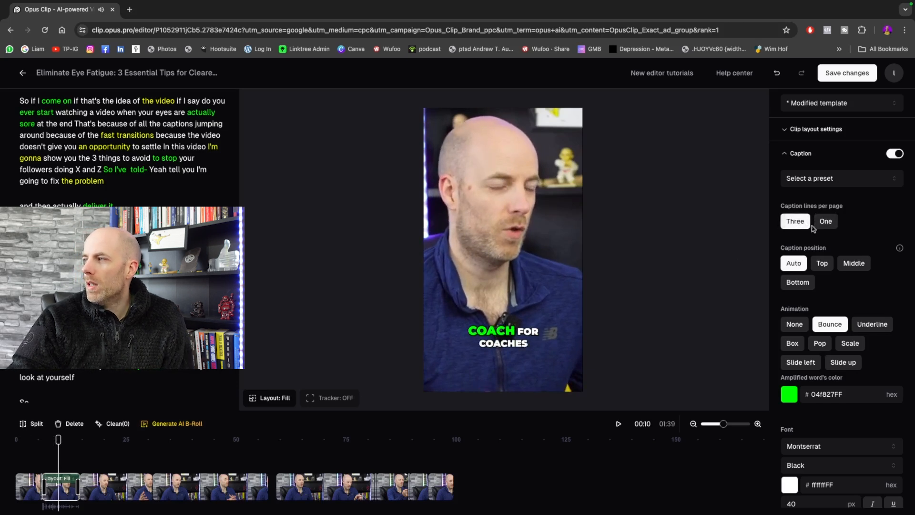
Set caption position to Auto, amplified colour 00FF26FF and Underline animation
click(821, 262)
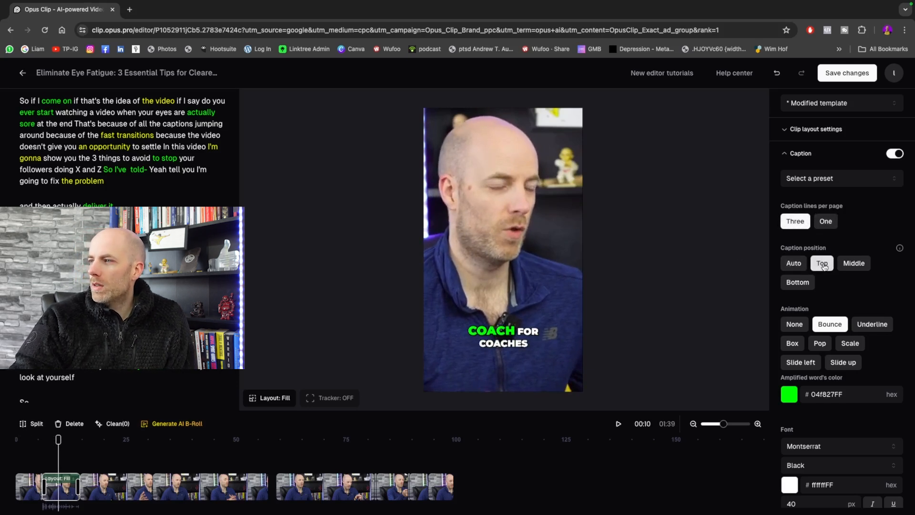
click(853, 263)
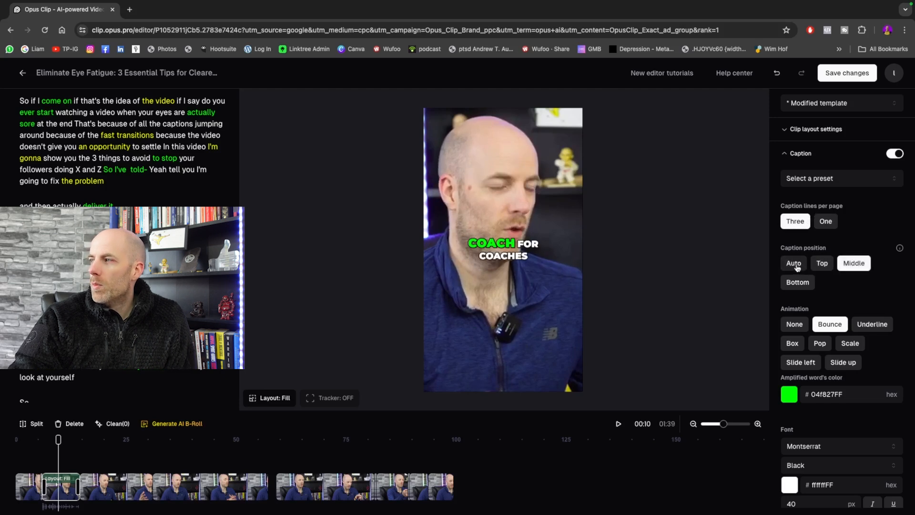
click(793, 263)
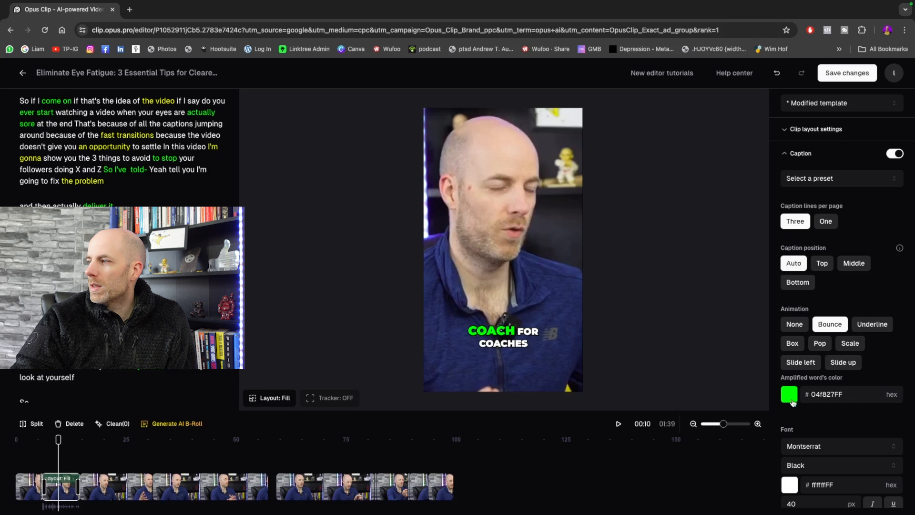
click(789, 394)
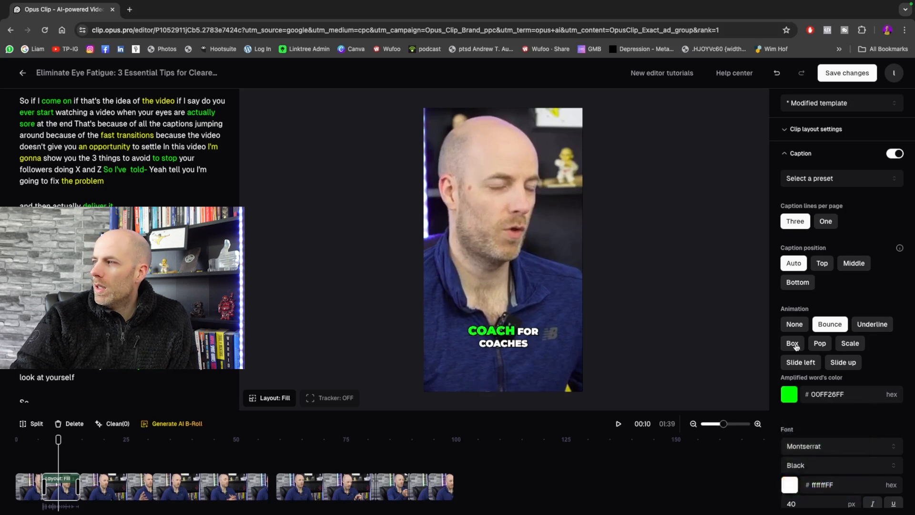
click(793, 324)
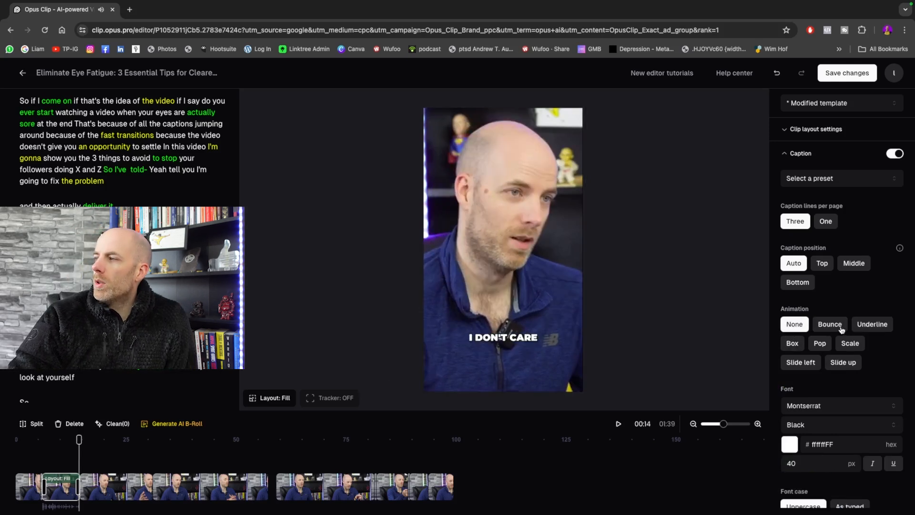
click(828, 324)
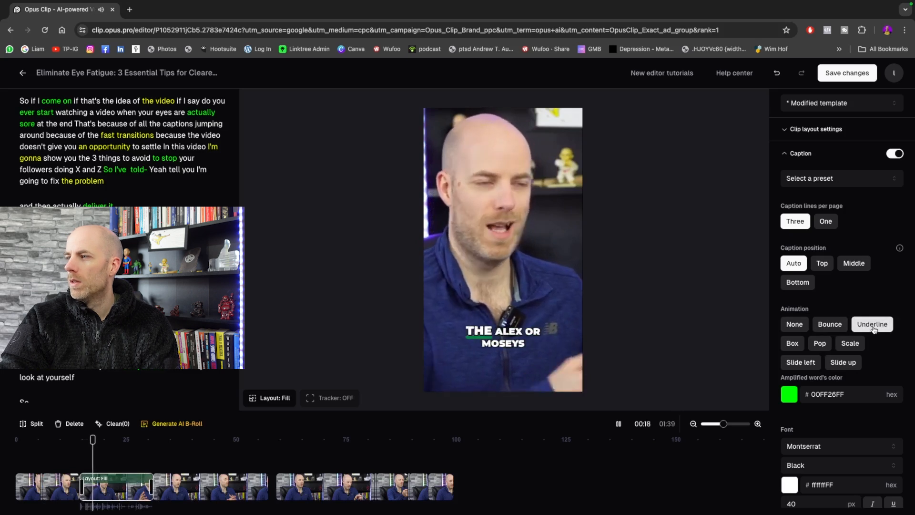
click(618, 423)
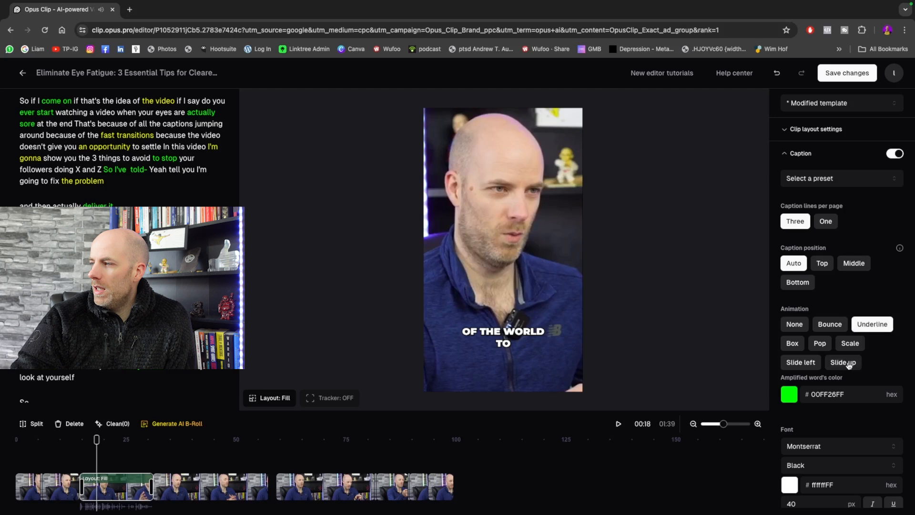
scroll(down, 3)
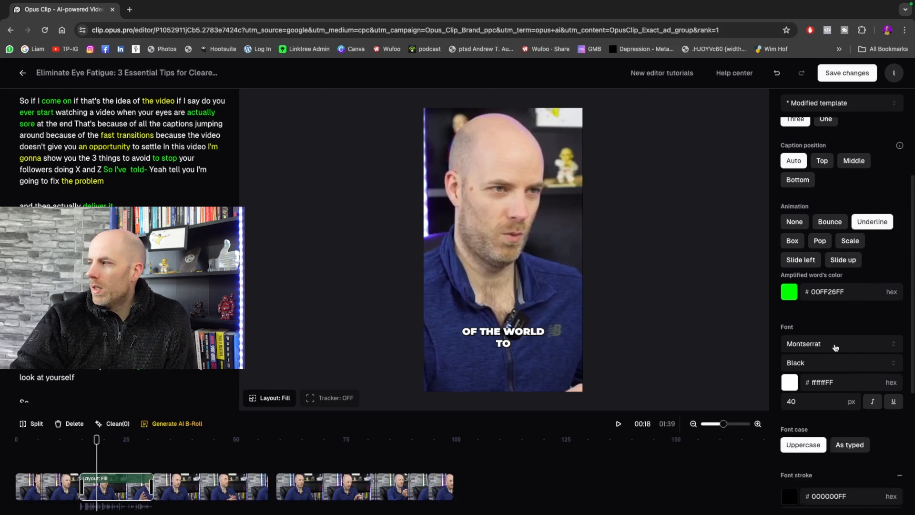
Change the caption font from Montserrat to Poppins and enter crop mode on the preview
click(839, 343)
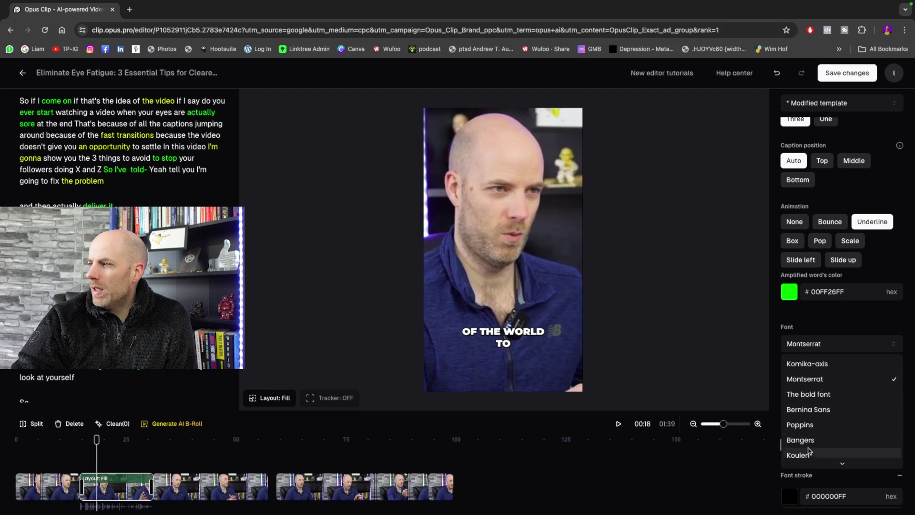
click(800, 424)
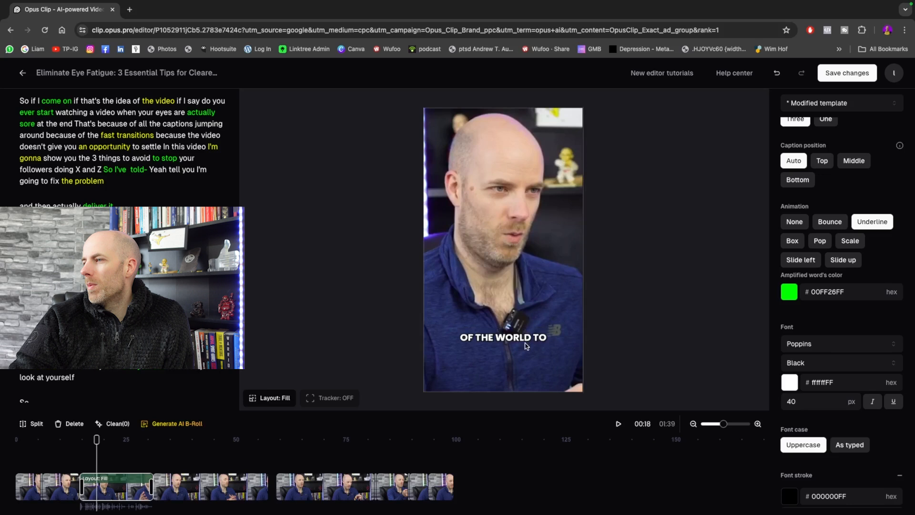
click(502, 249)
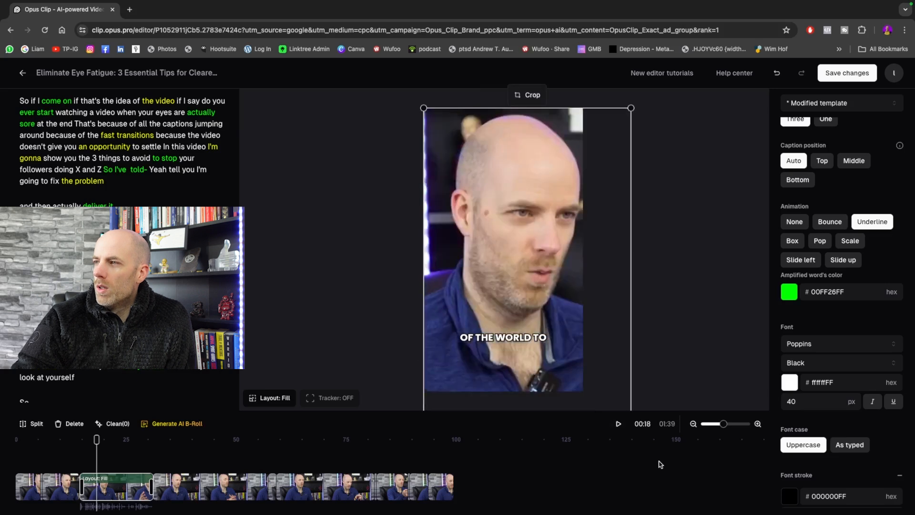
mouse_move(623, 367)
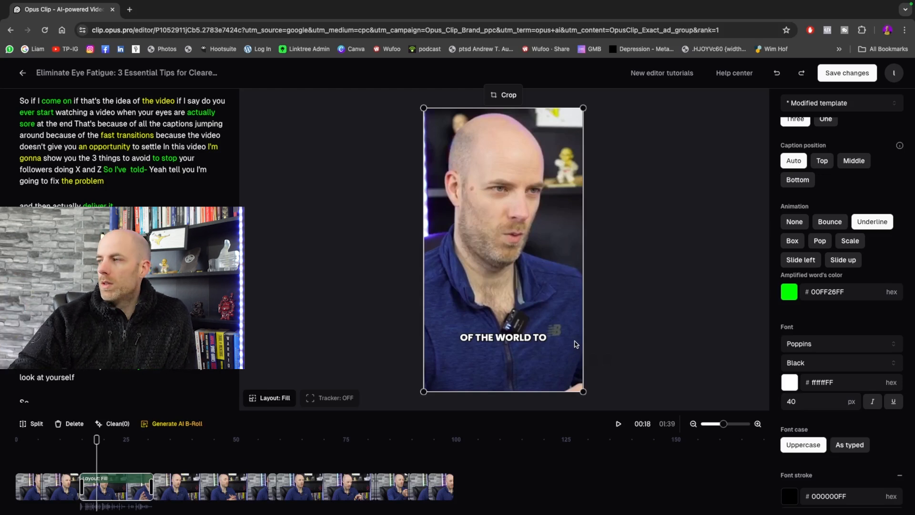
Switch font case to As typed and back to Uppercase, then disable the AI keywords highlighter
scroll(down, 3)
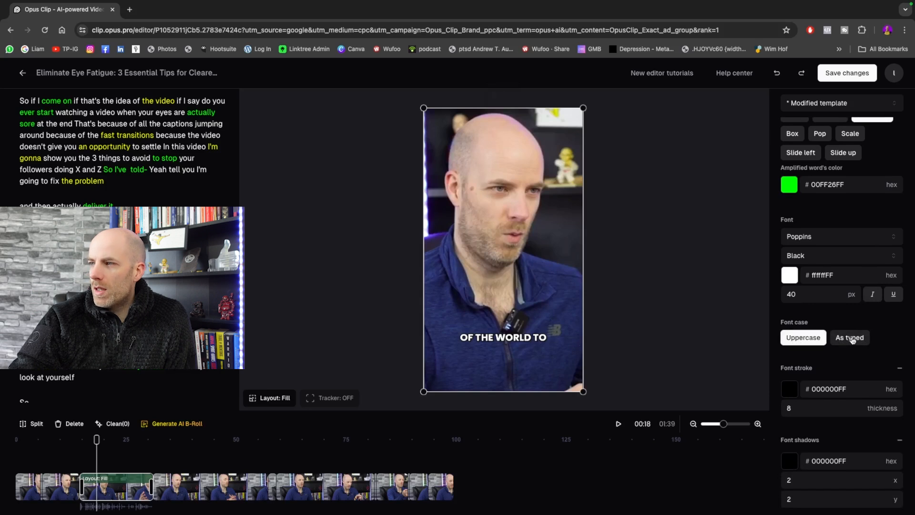
click(849, 338)
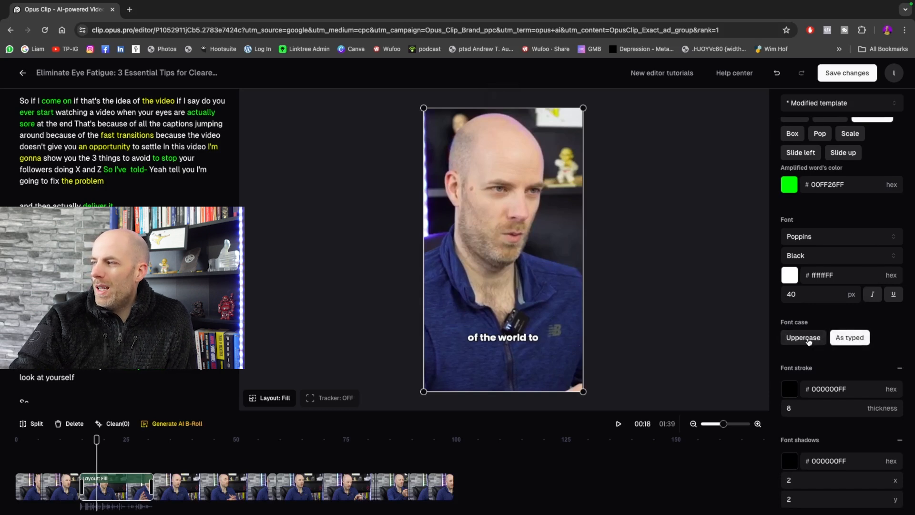
click(803, 337)
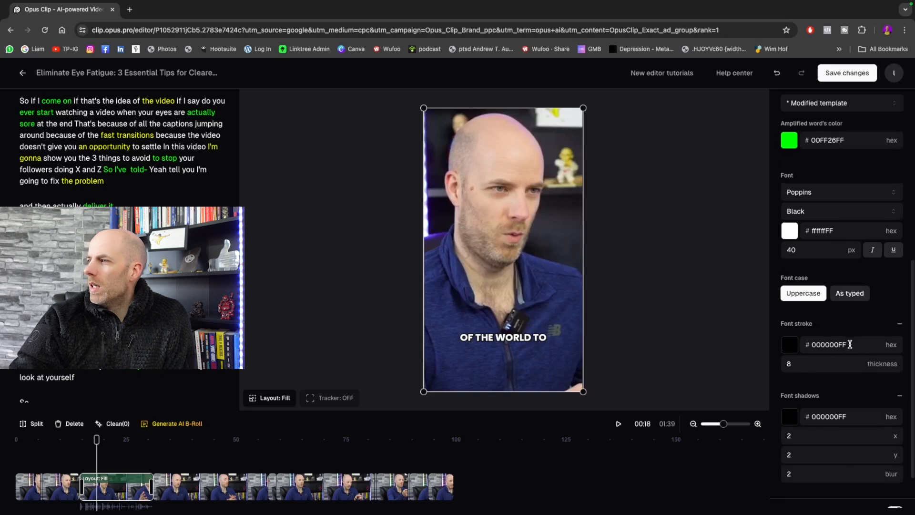
scroll(down, 3)
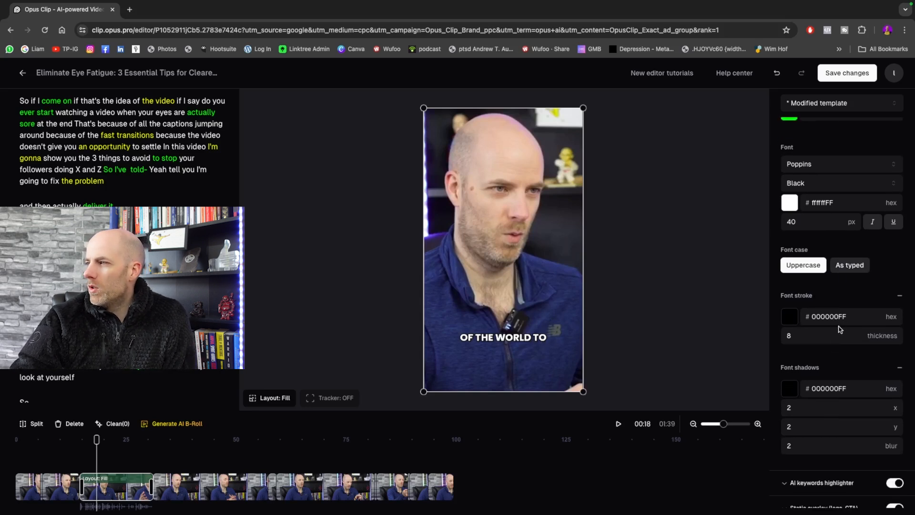
scroll(down, 3)
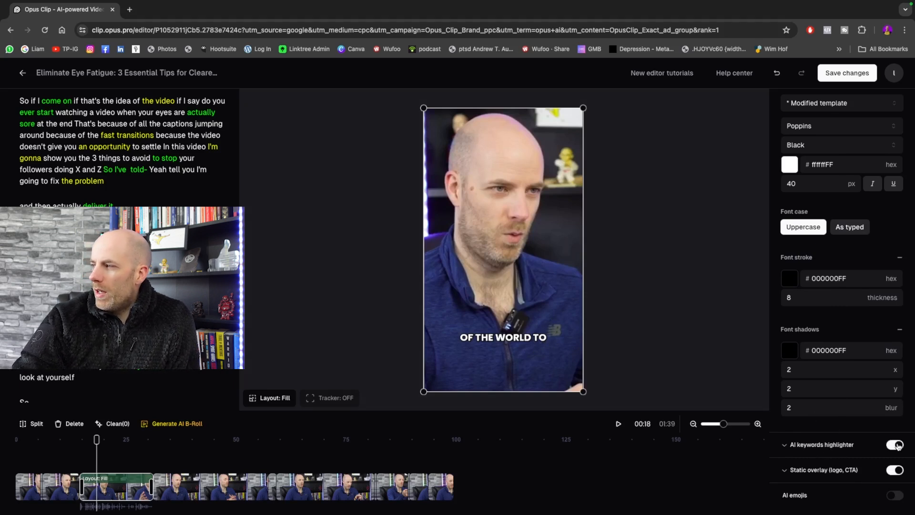
click(894, 445)
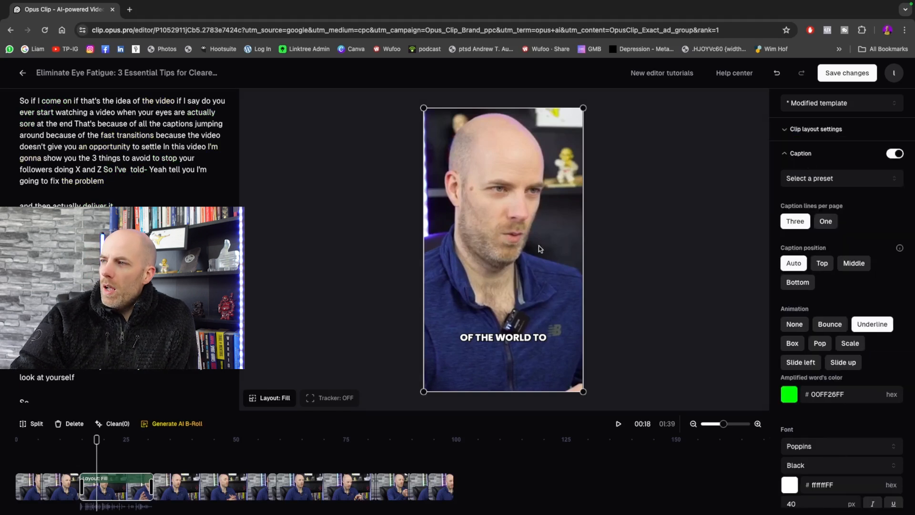
mouse_move(585, 249)
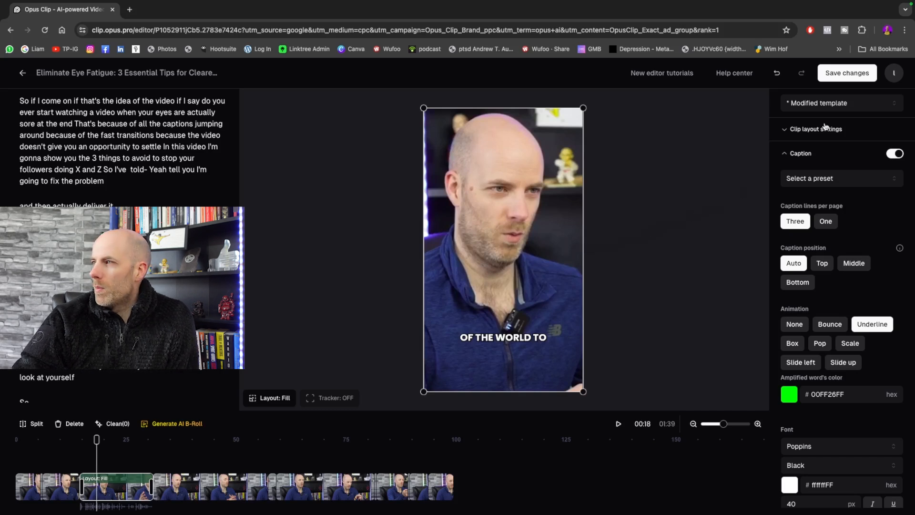
click(816, 129)
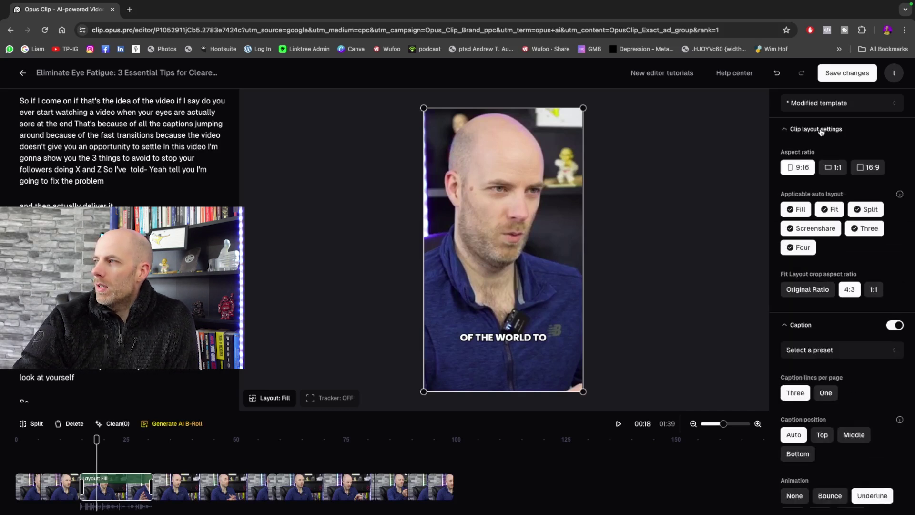
click(833, 167)
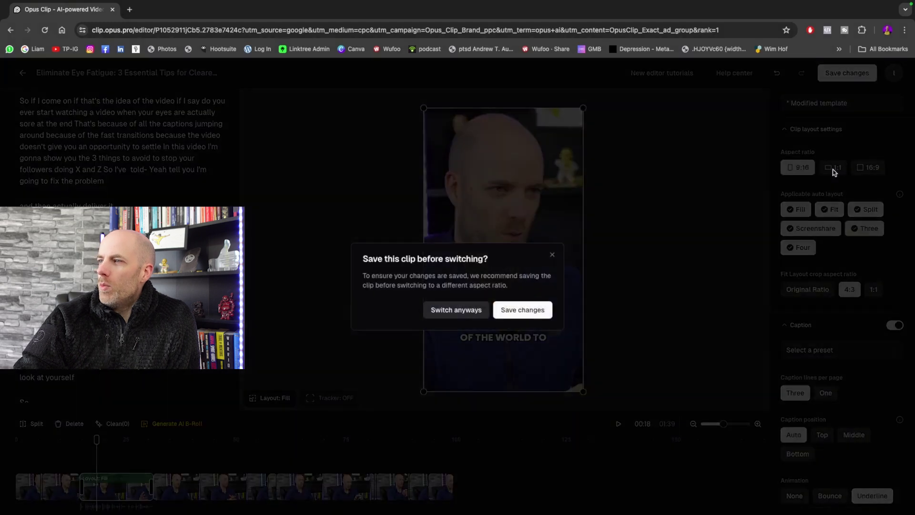
click(456, 310)
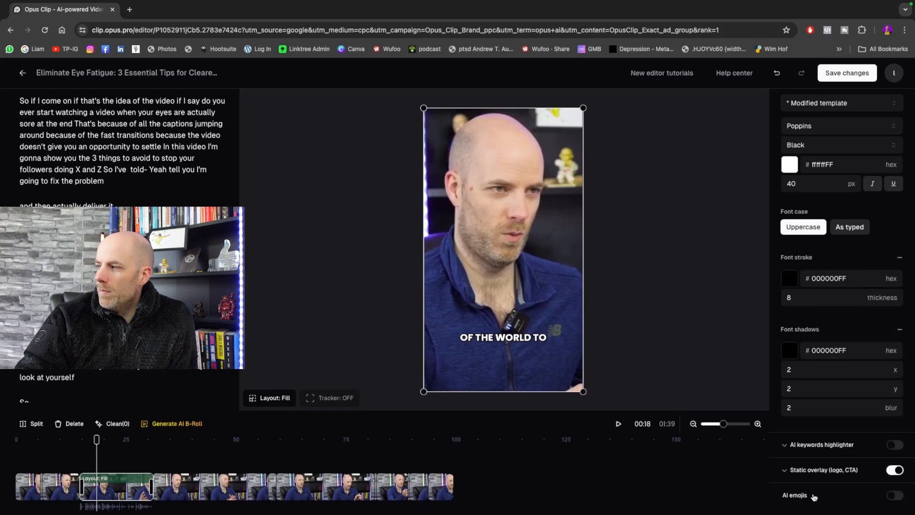
Enable AI emojis and play the clip to preview the emoji-filled captions
click(894, 495)
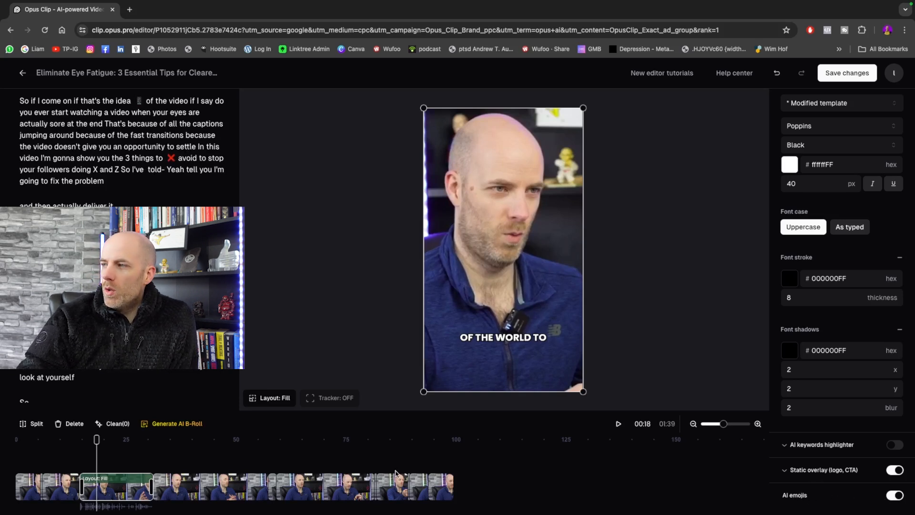
click(618, 423)
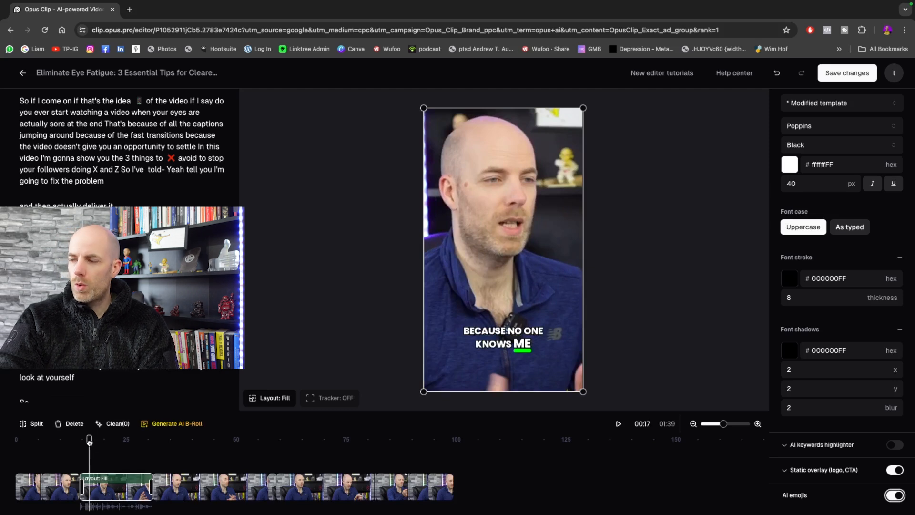
click(617, 423)
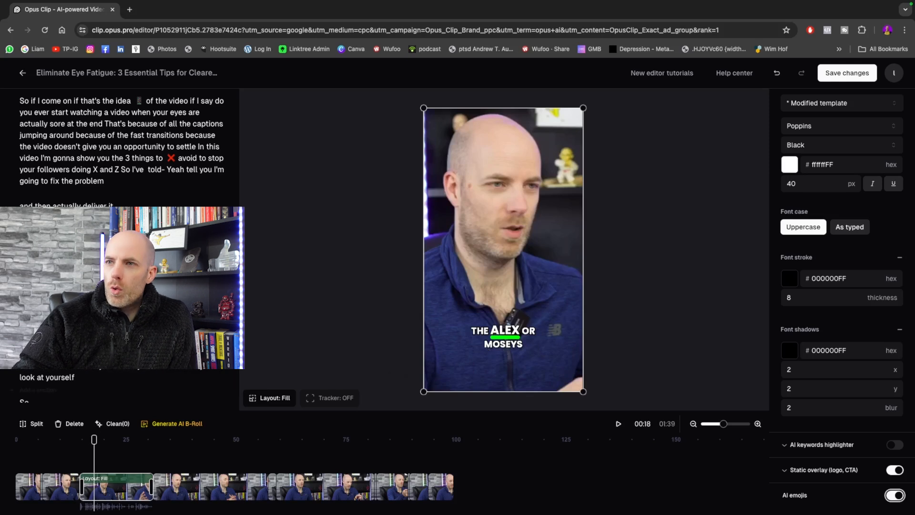
Add the 'Such a simple thing' transcript lines as a new section, generating AI B-roll
right_click(70, 172)
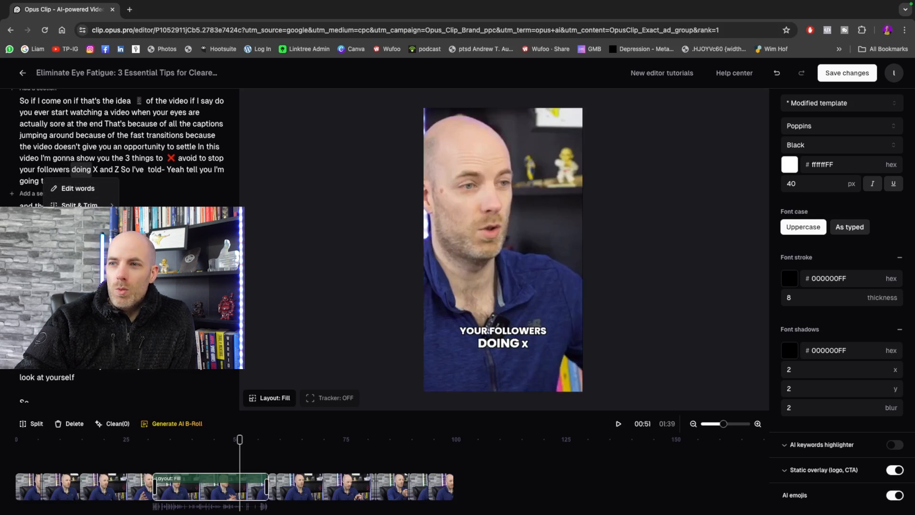
click(176, 423)
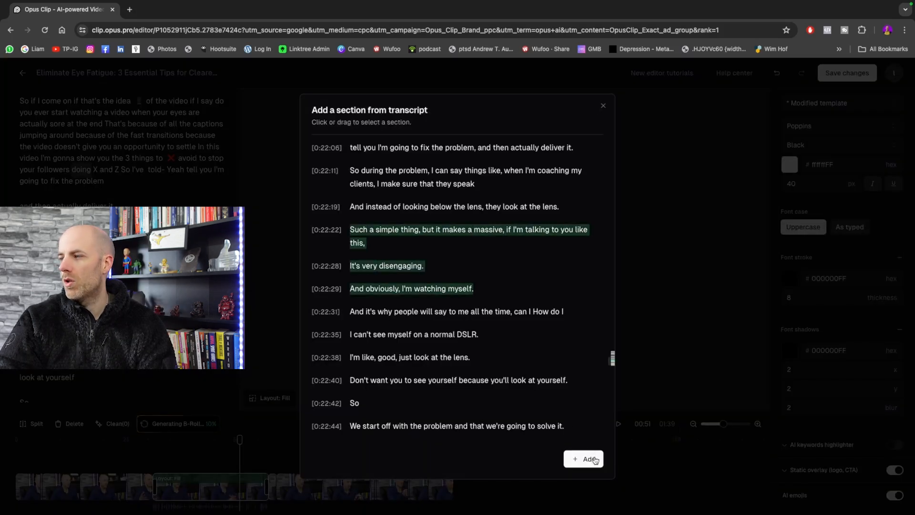
click(583, 458)
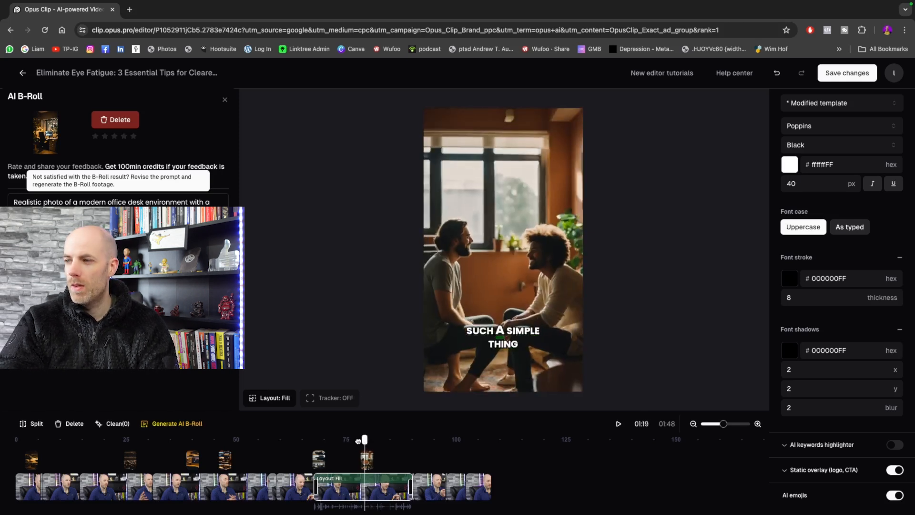
Preview the new B-roll on the Eye Fatigue clip, then return to the clip list
click(617, 423)
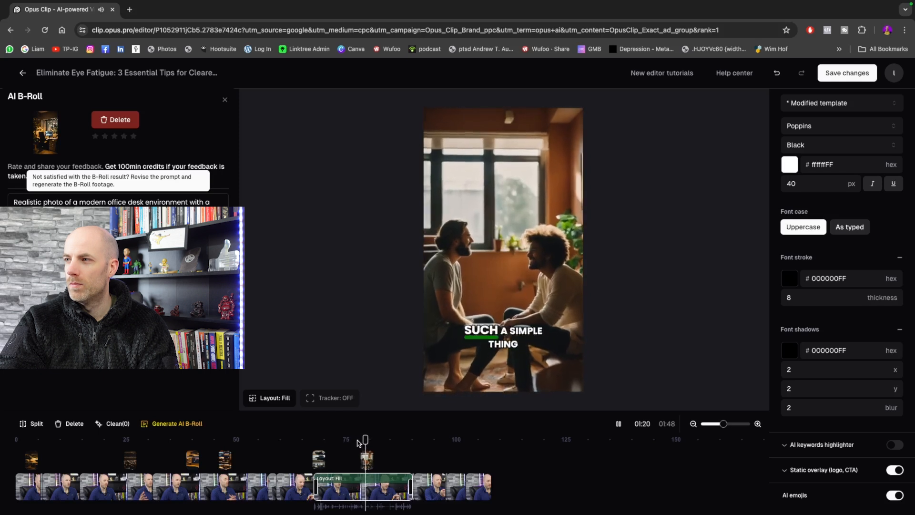
click(618, 423)
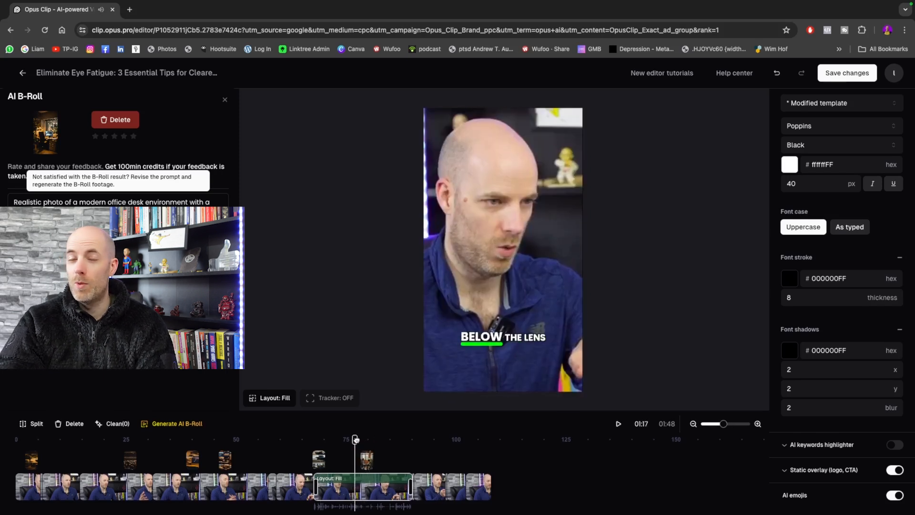
click(618, 423)
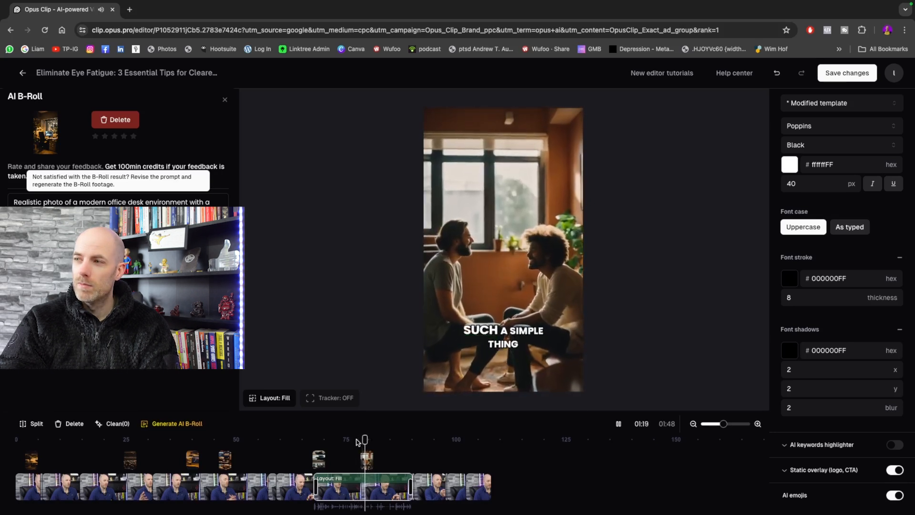
click(617, 423)
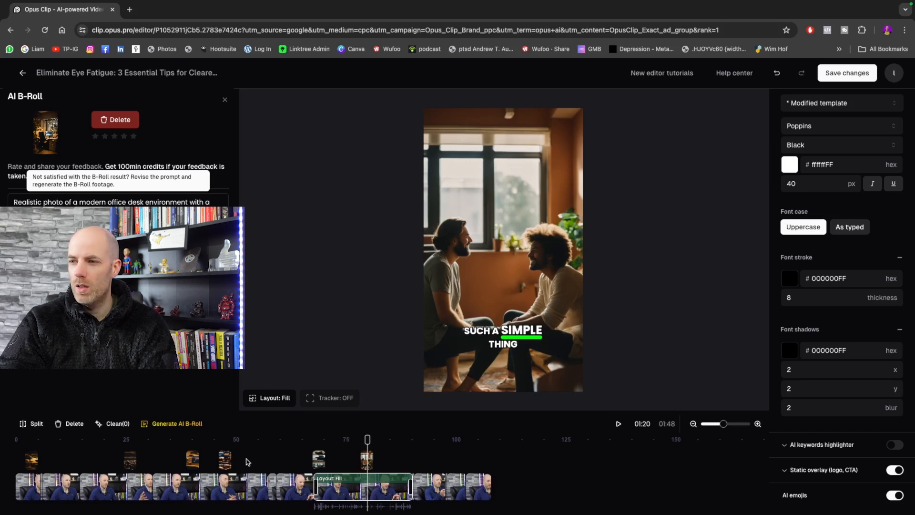
click(22, 73)
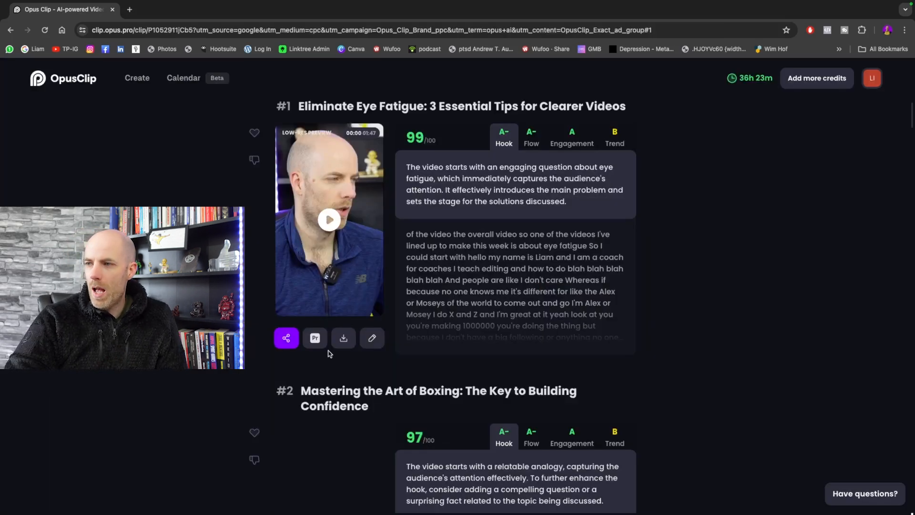
Download the #1 Eye Fatigue clip from its preview card
click(343, 337)
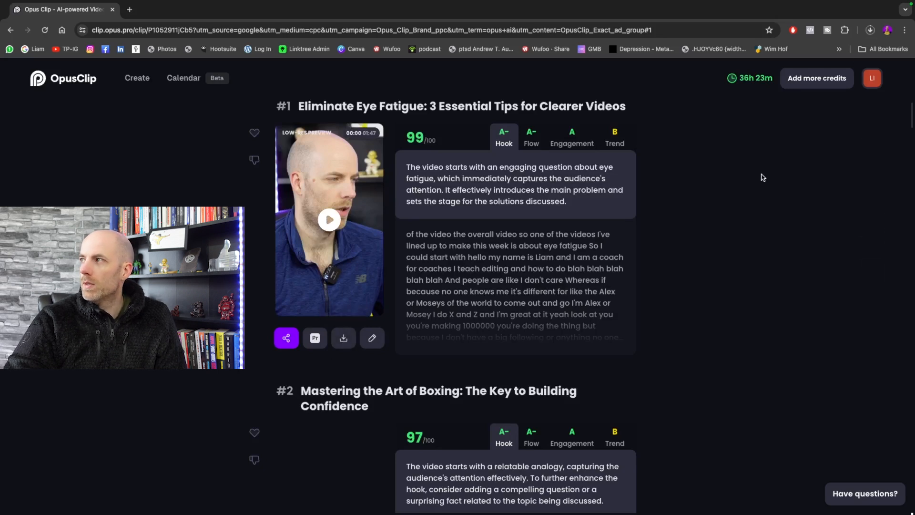
mouse_move(750, 166)
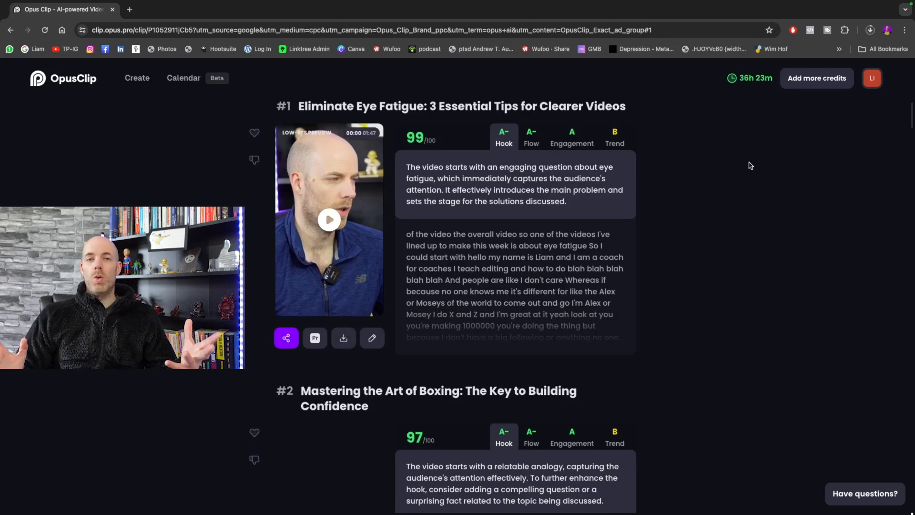